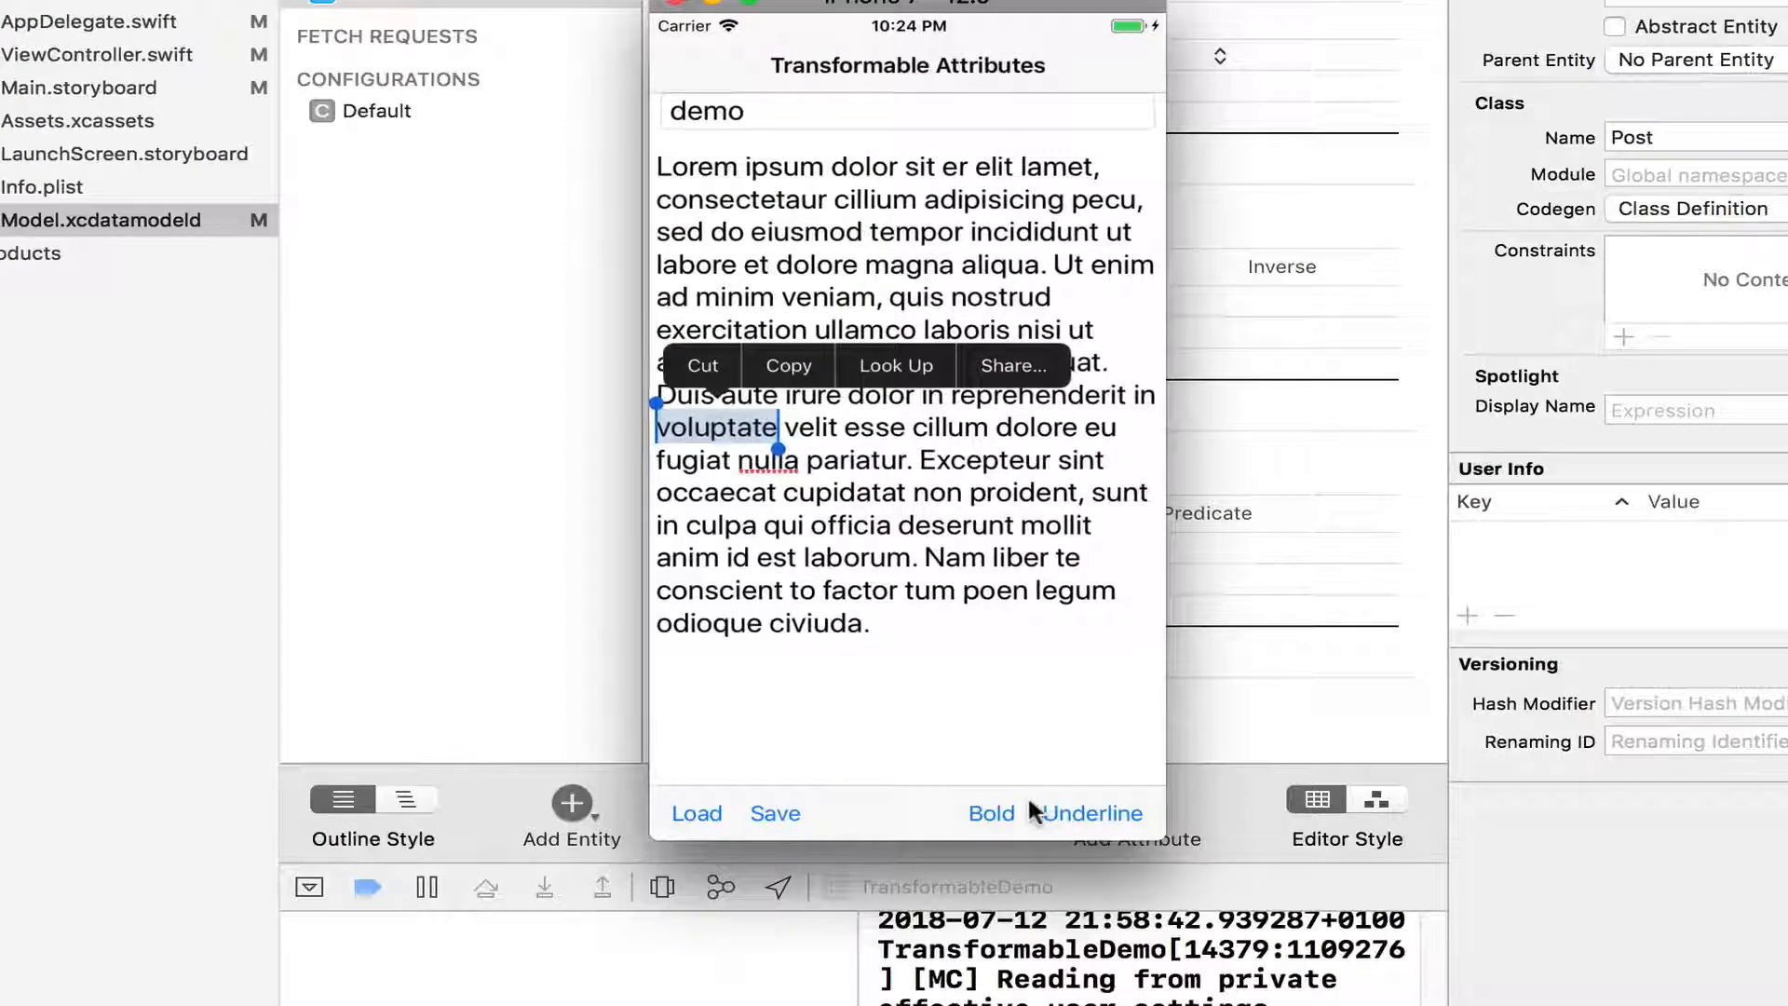
In the simulator app, bold the word 'voluptate', shorten the title to 'd' and save the post
click(989, 814)
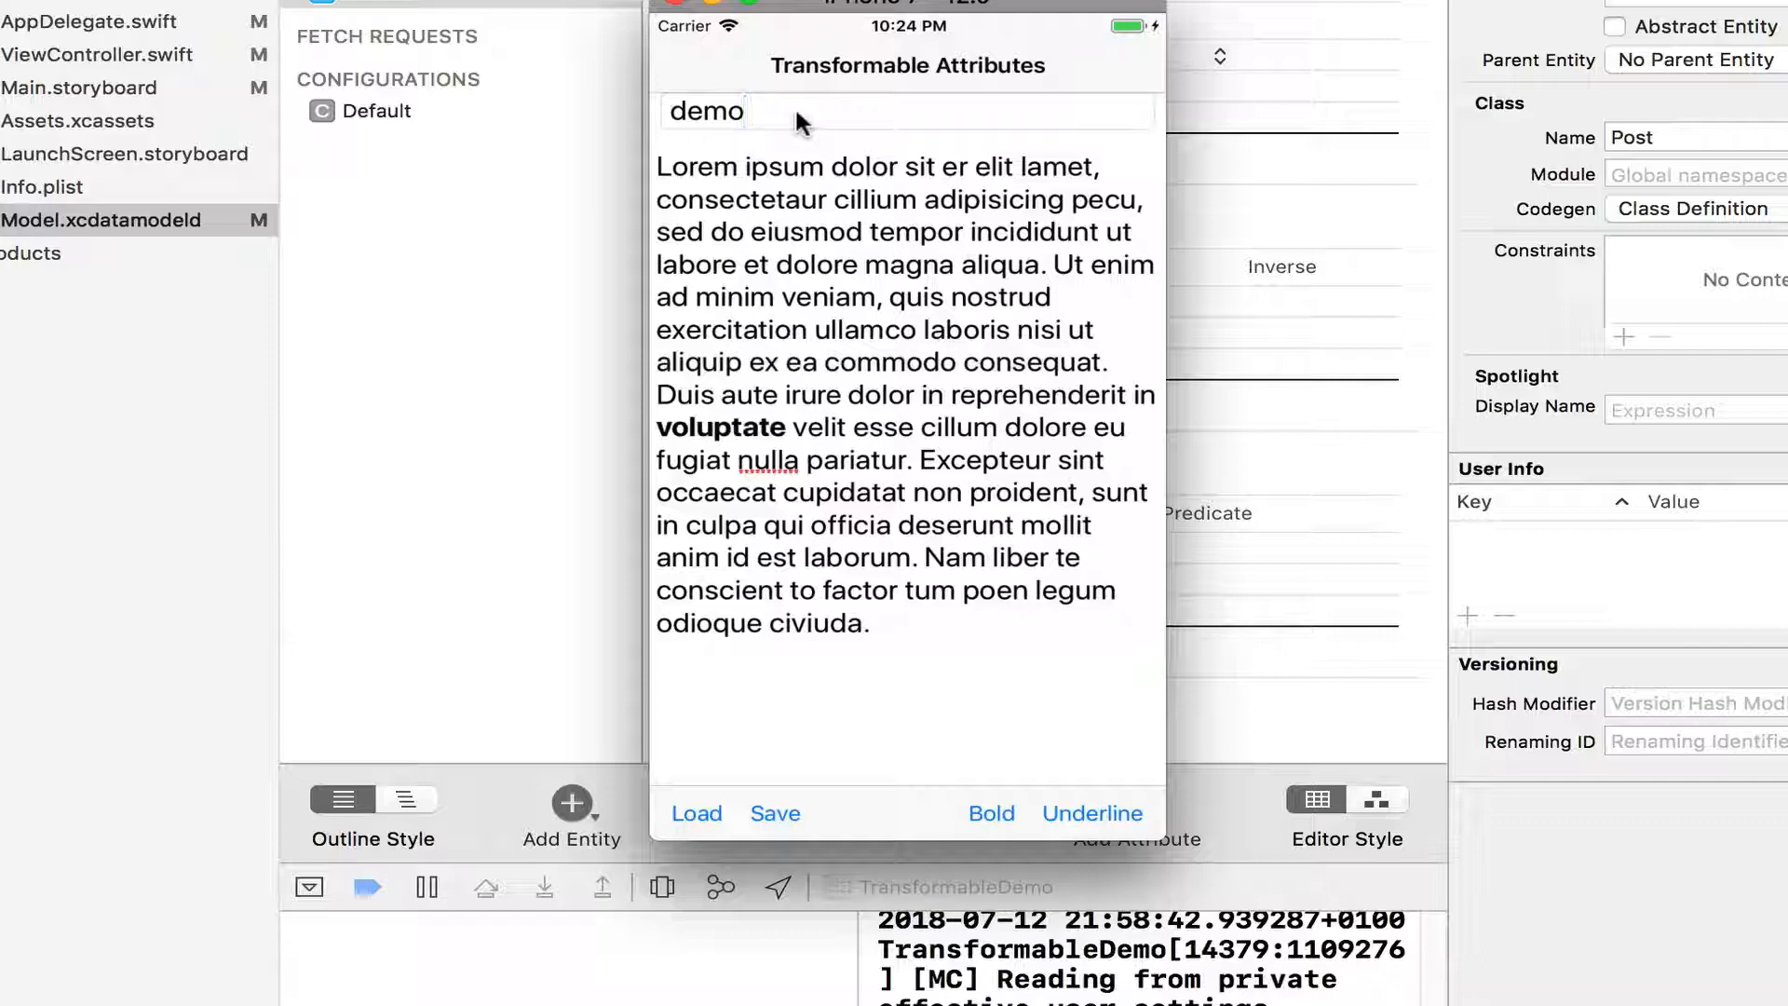
key(Backspace)
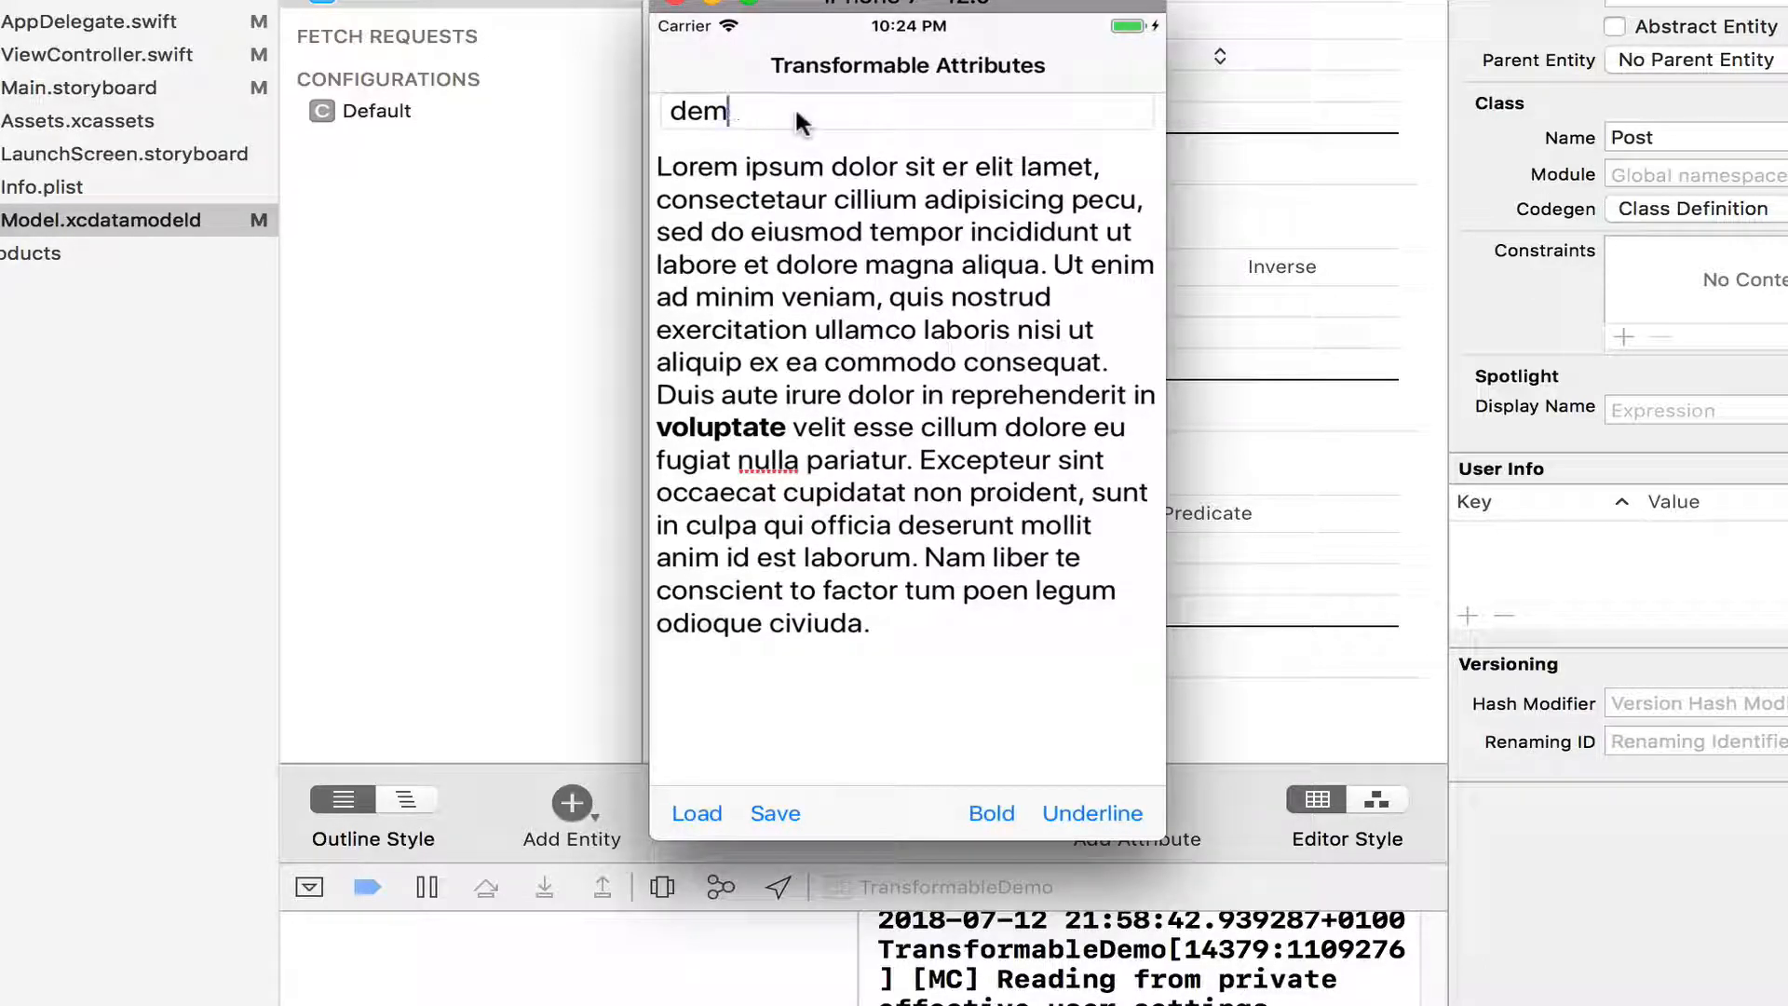
key(Backspace)
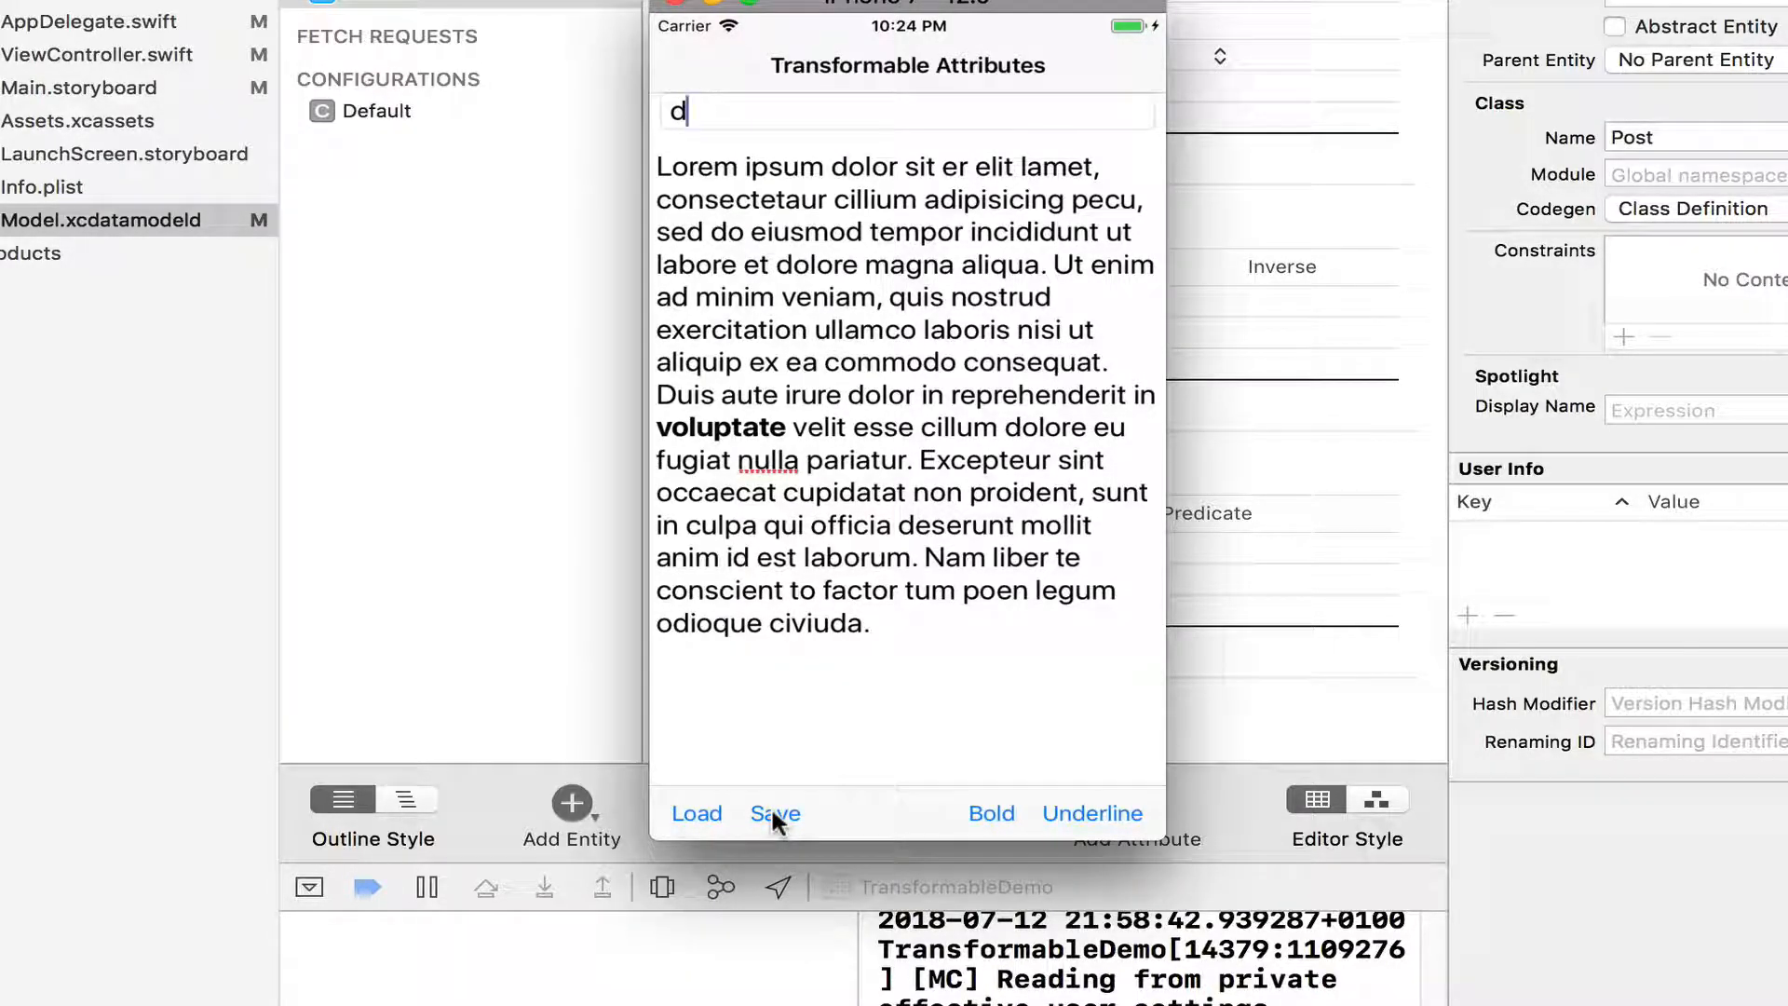
click(695, 814)
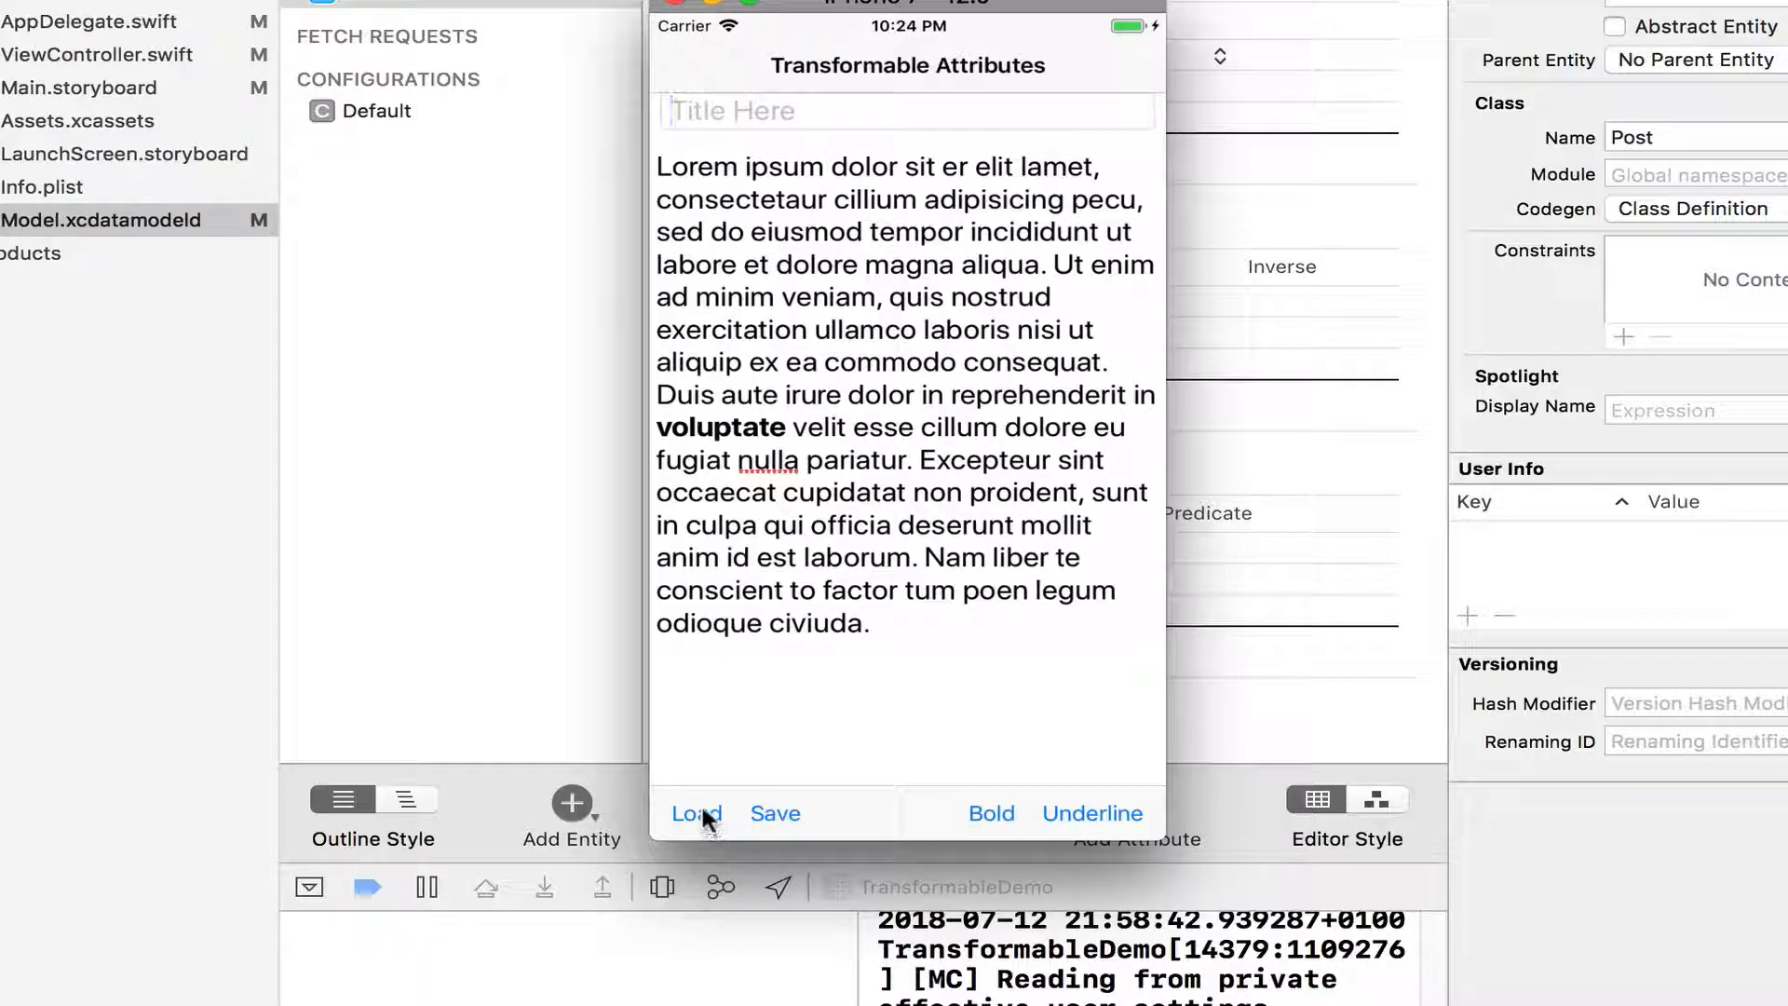
text(d)
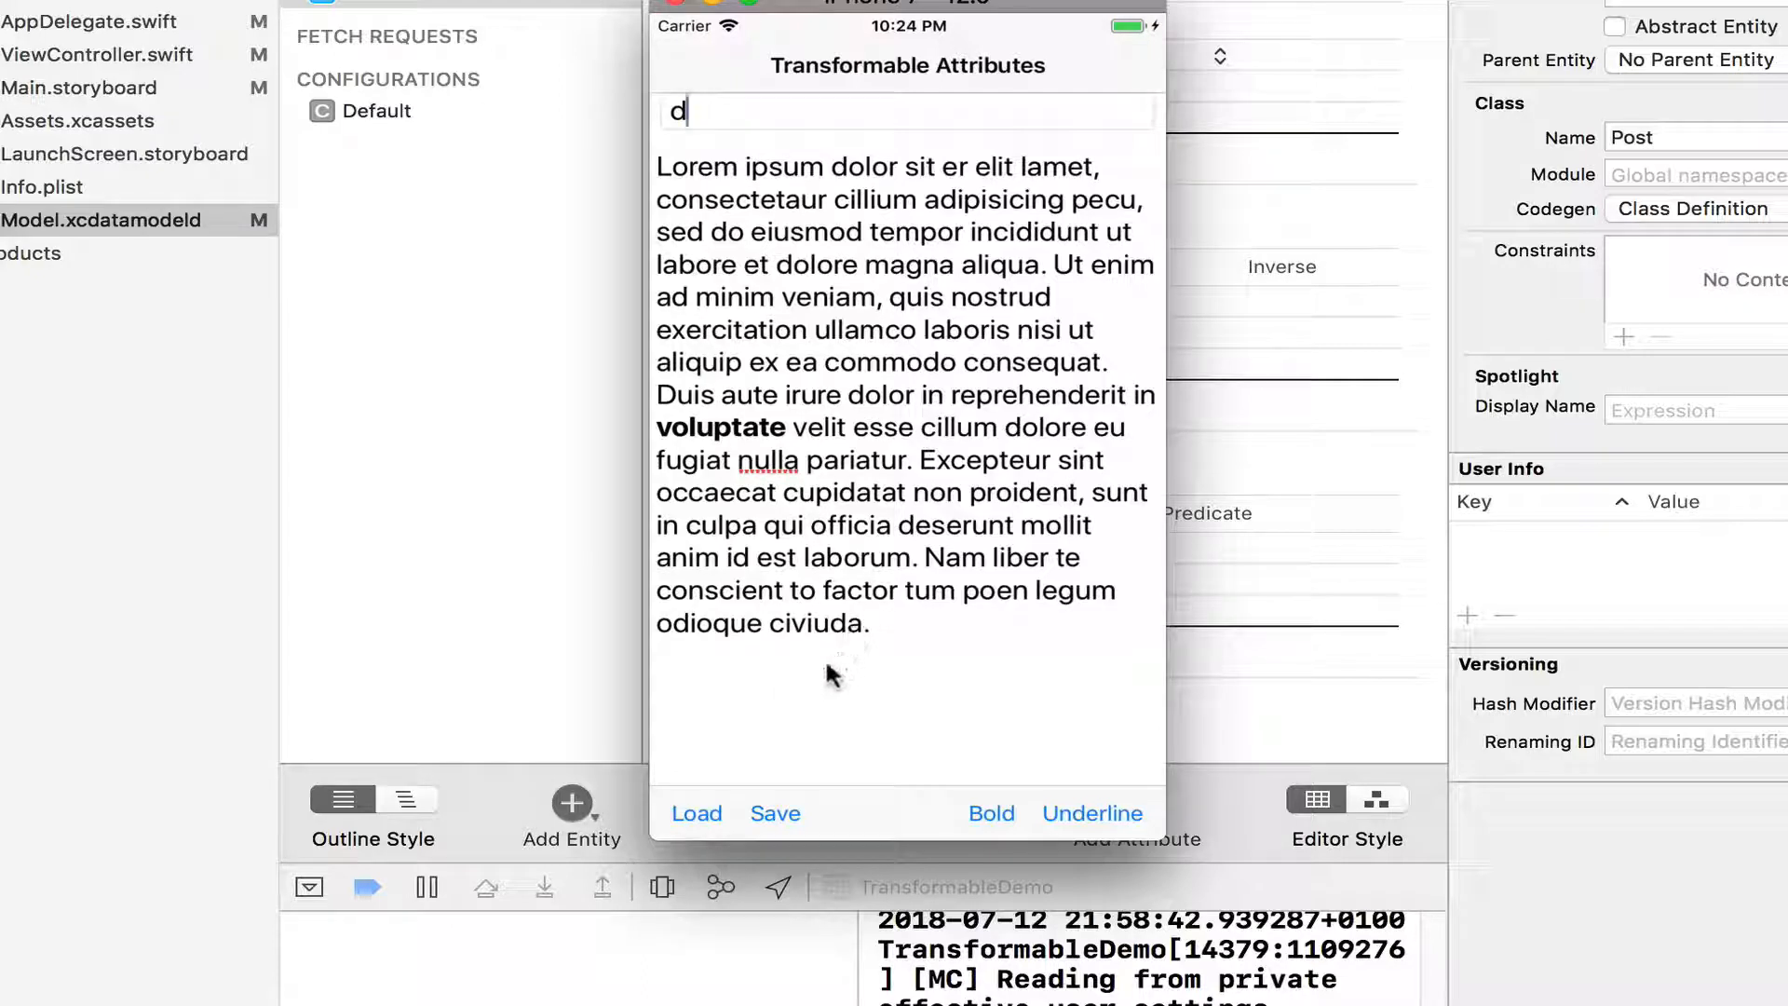
mouse_move(391, 719)
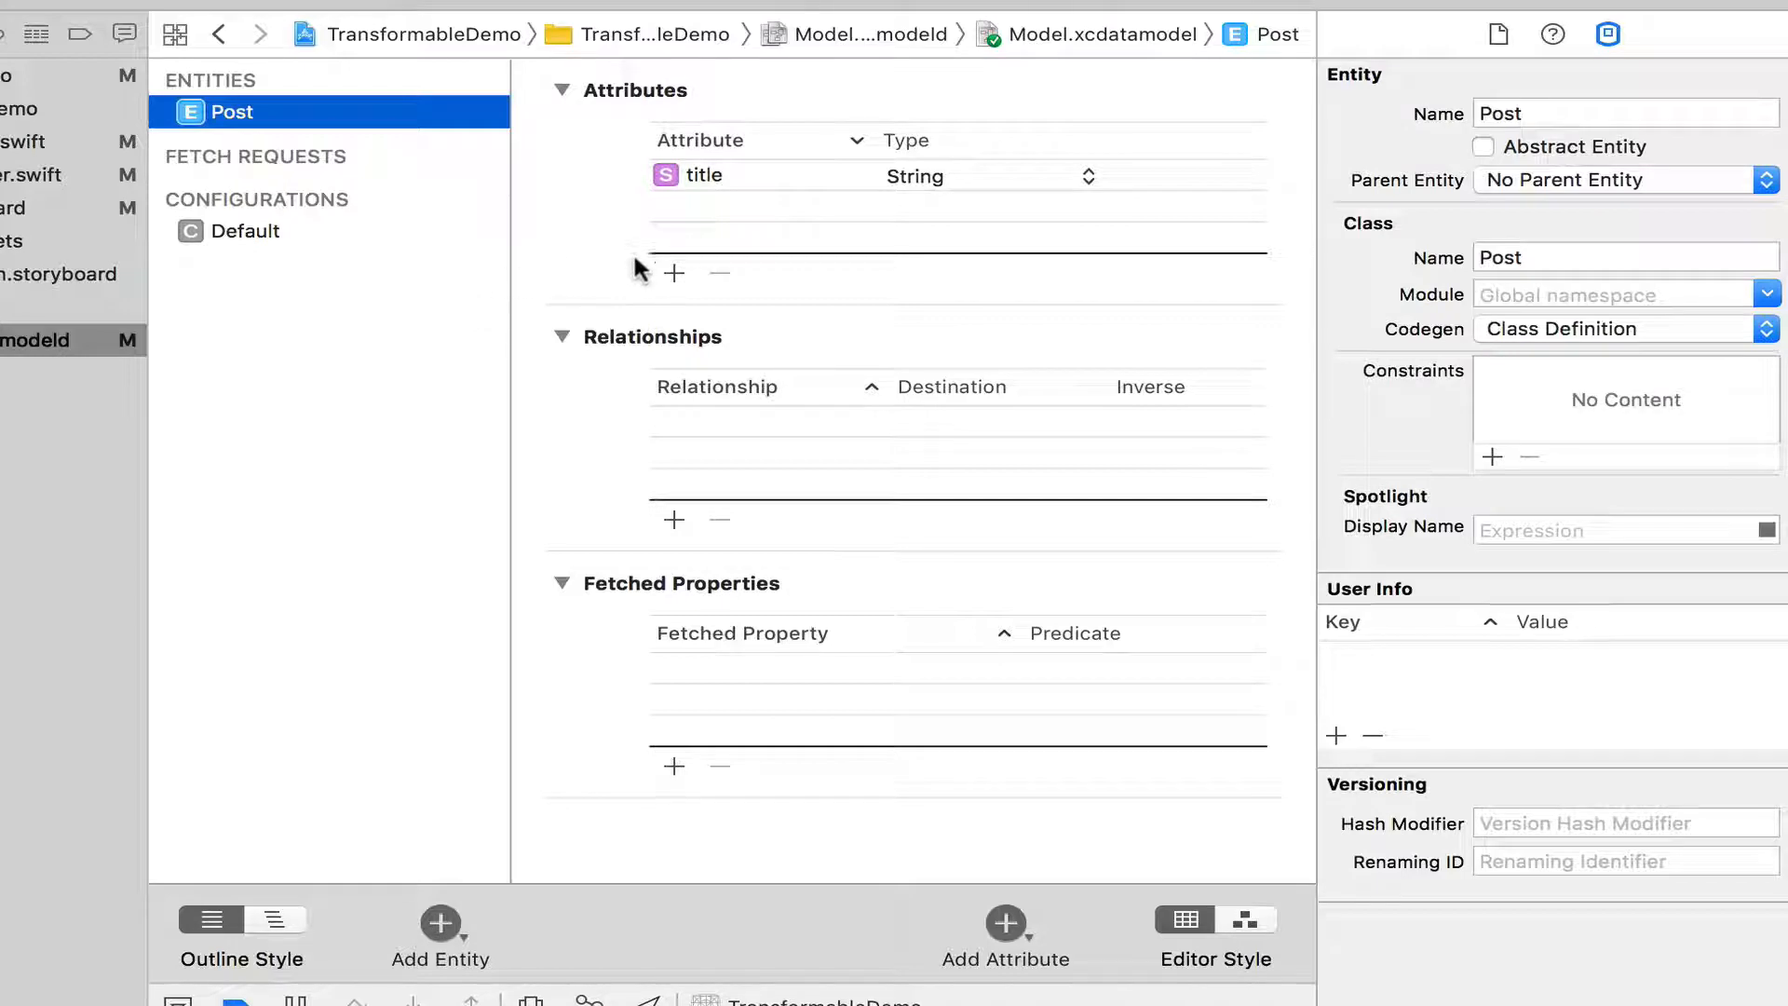
Add a 'content' attribute to the Post entity with type Transformable
click(672, 272)
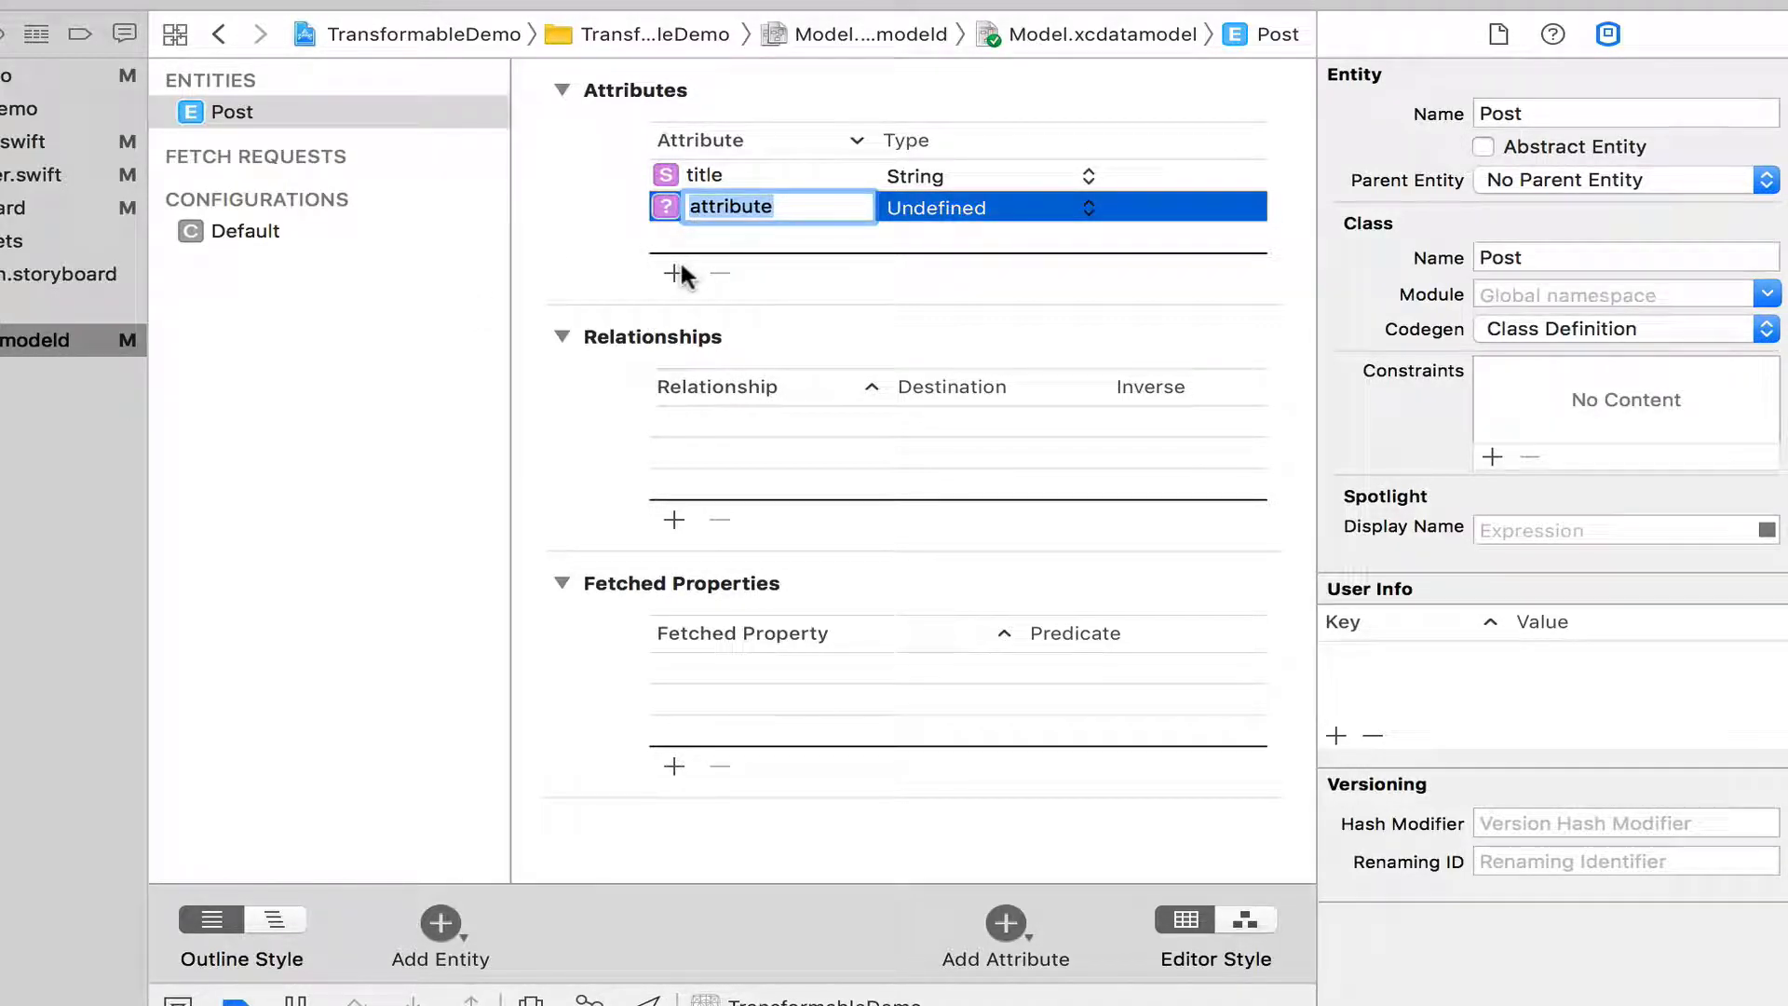
text(content)
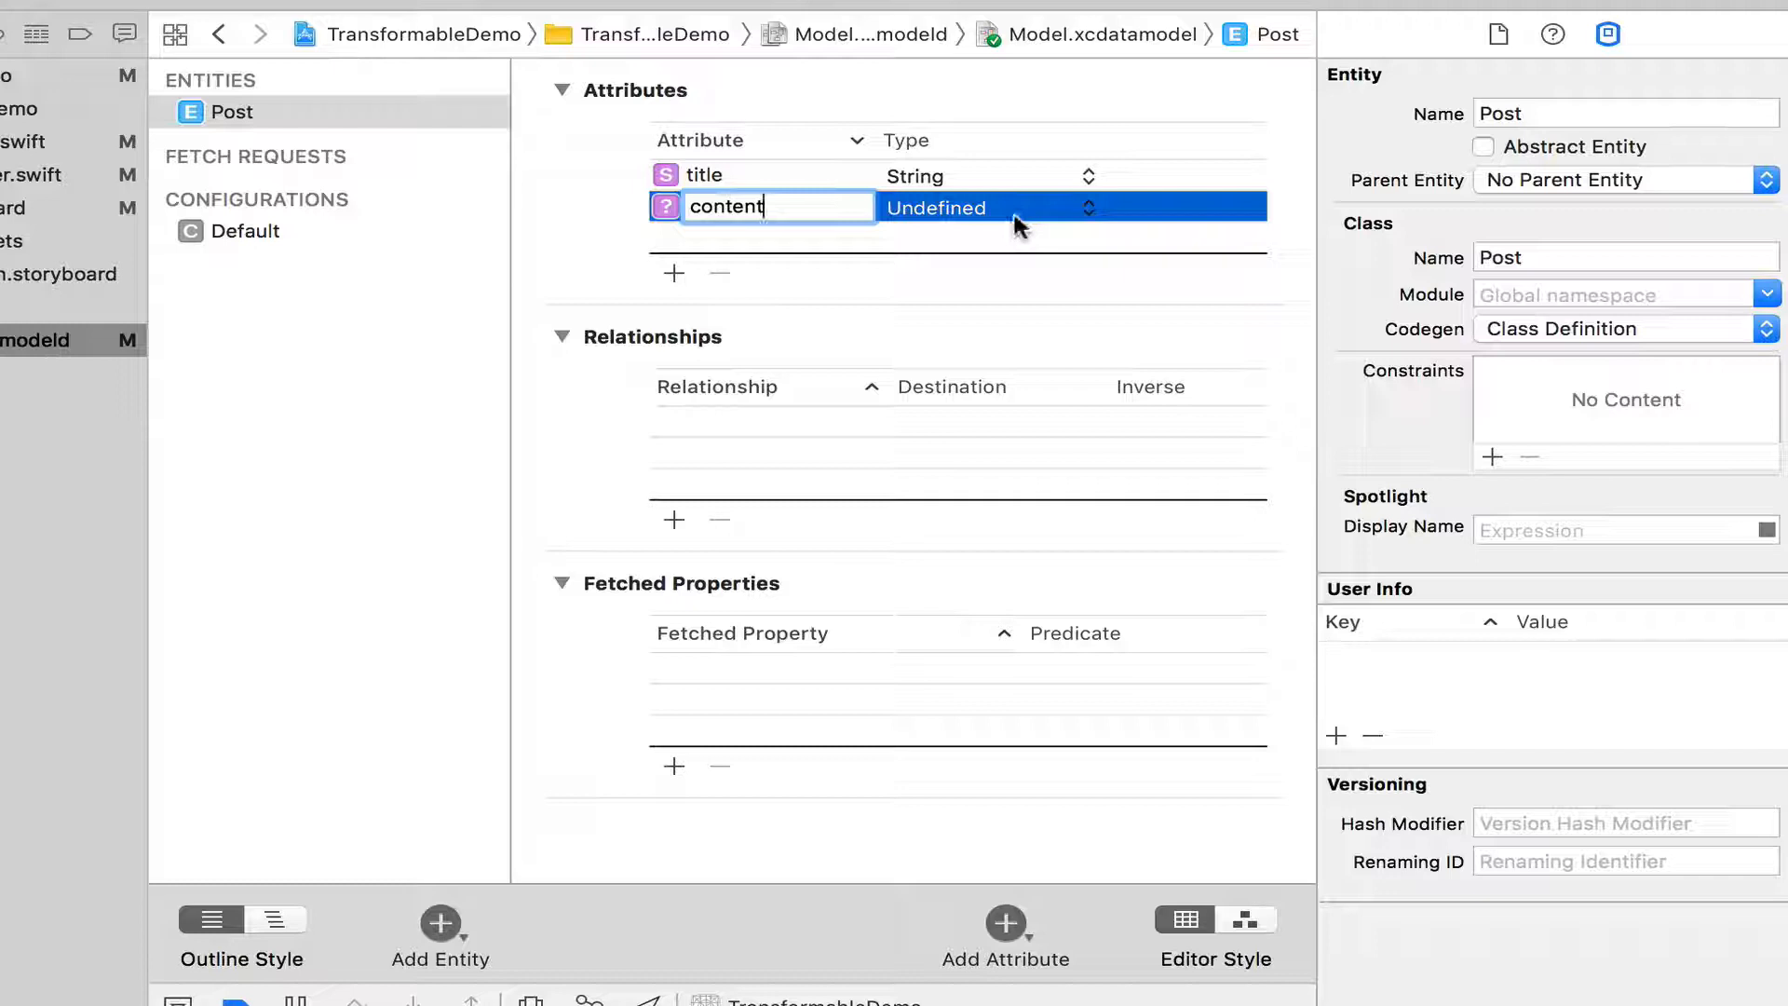
click(1073, 207)
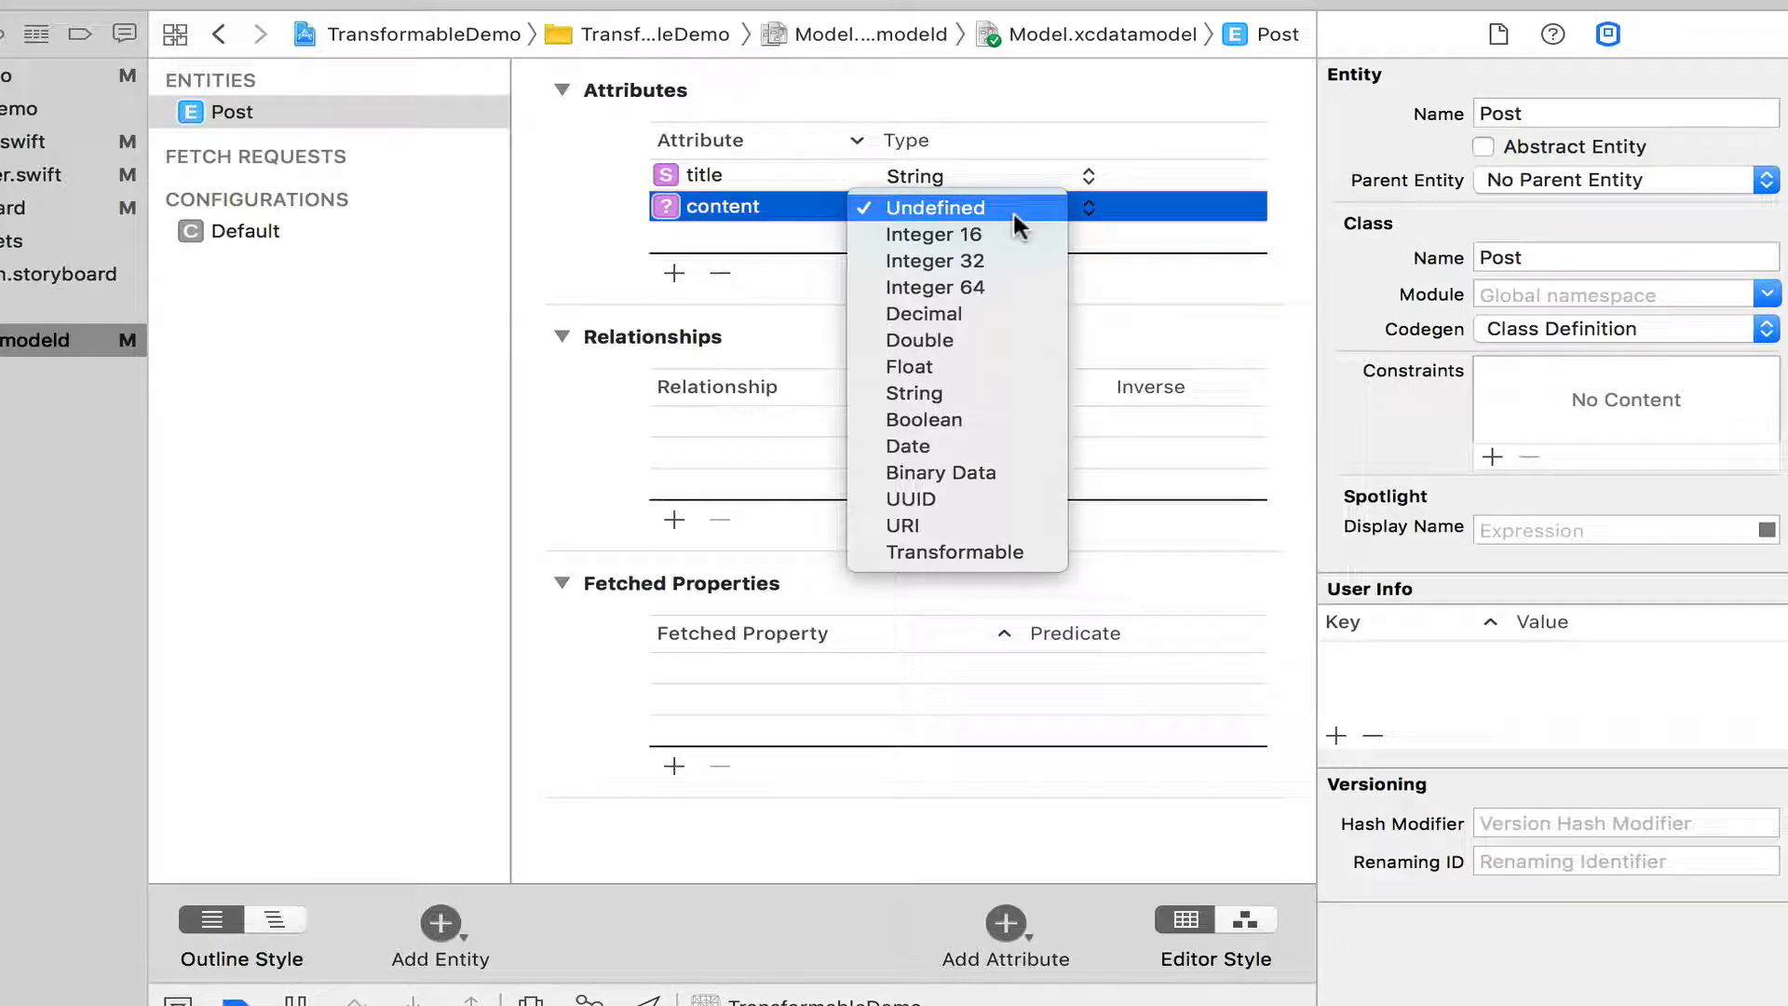
mouse_move(902, 526)
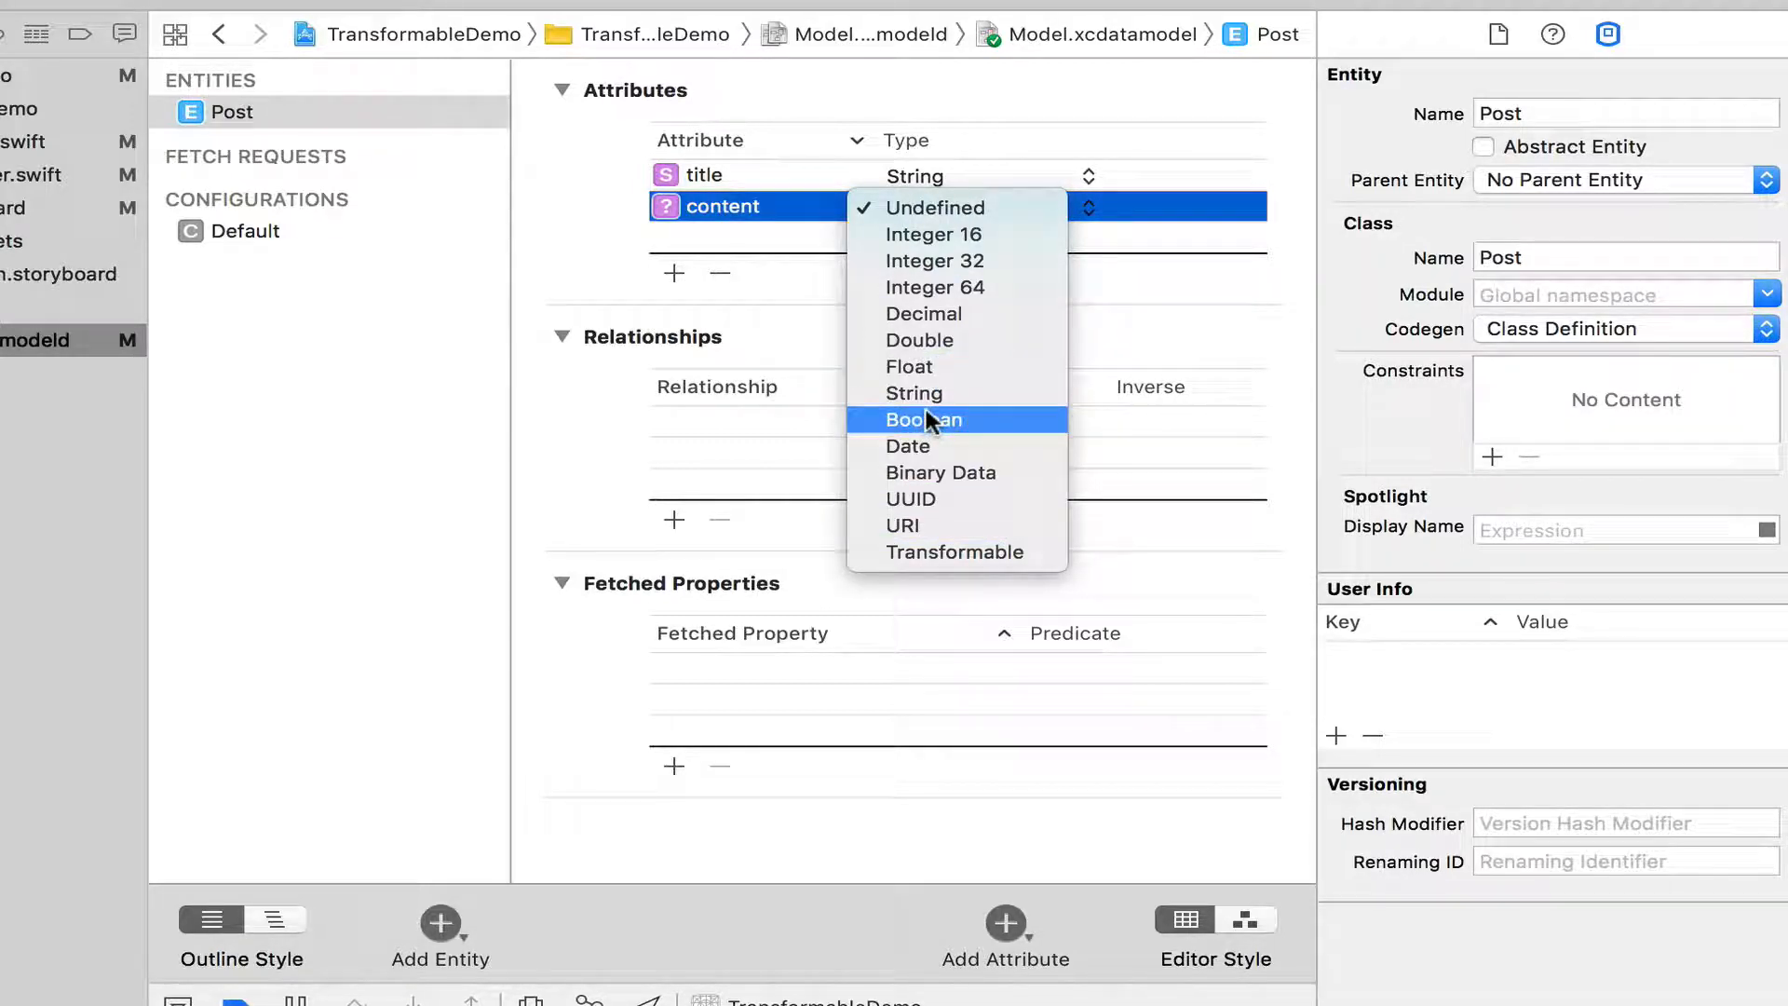
mouse_move(1102, 510)
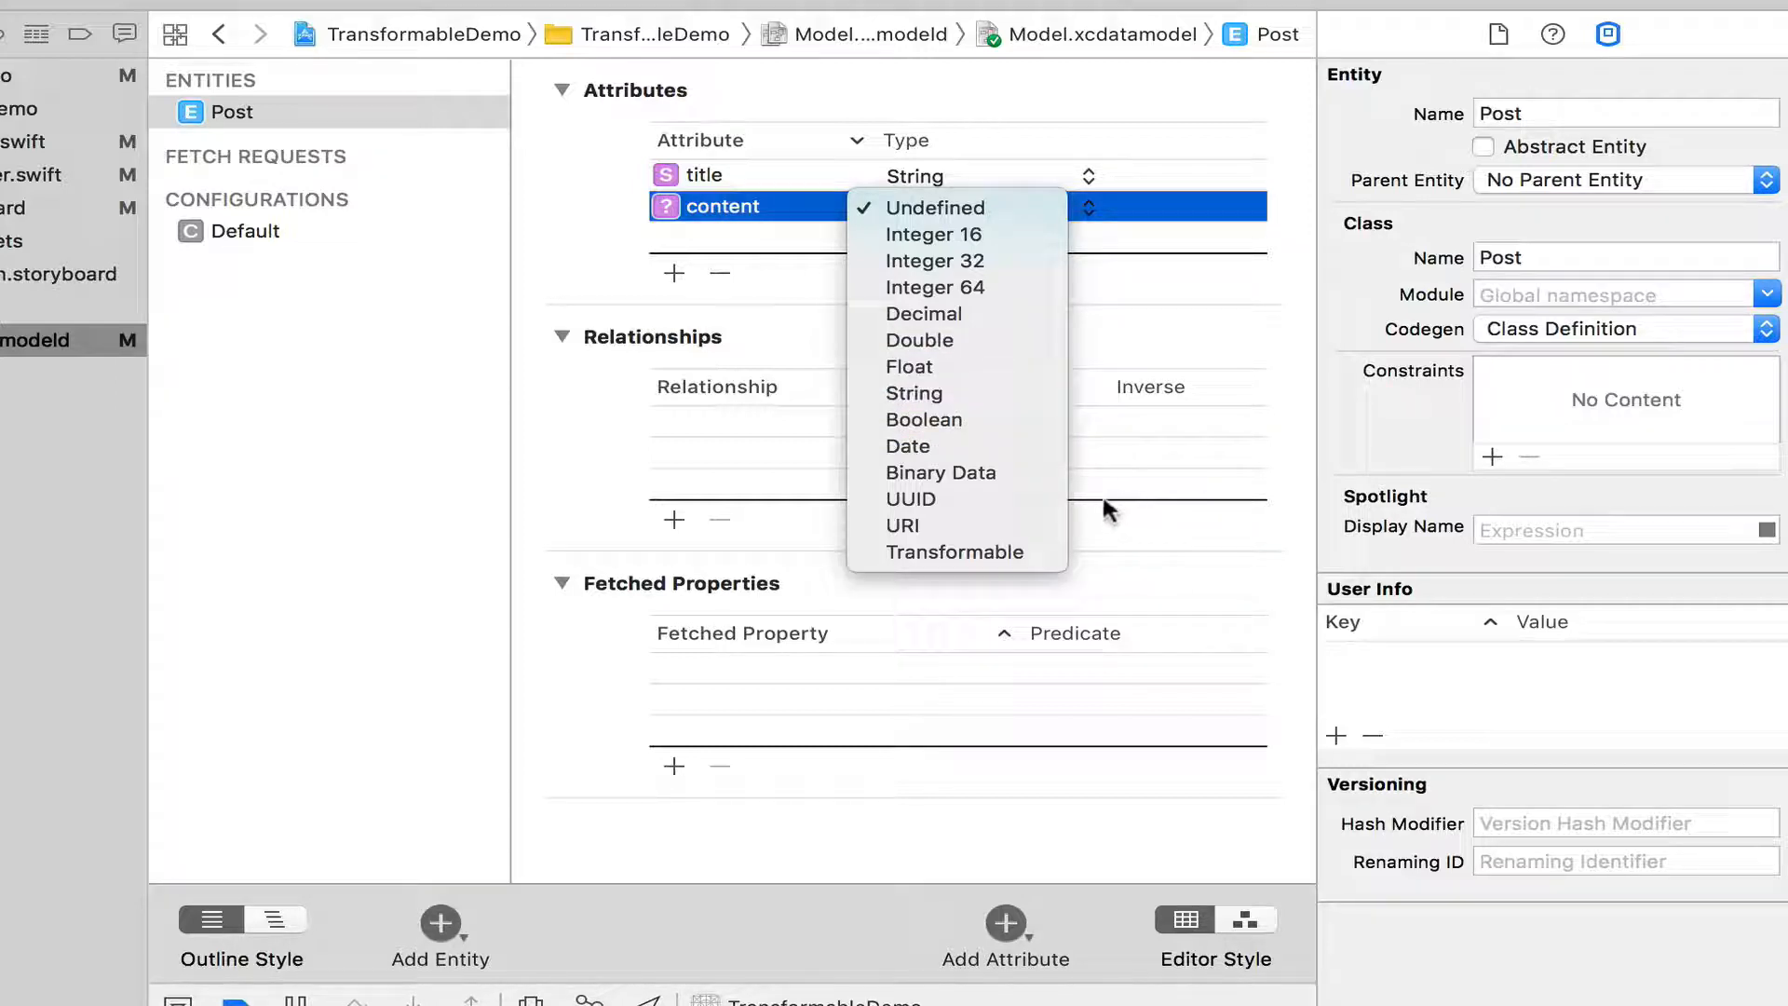
mouse_move(1019, 602)
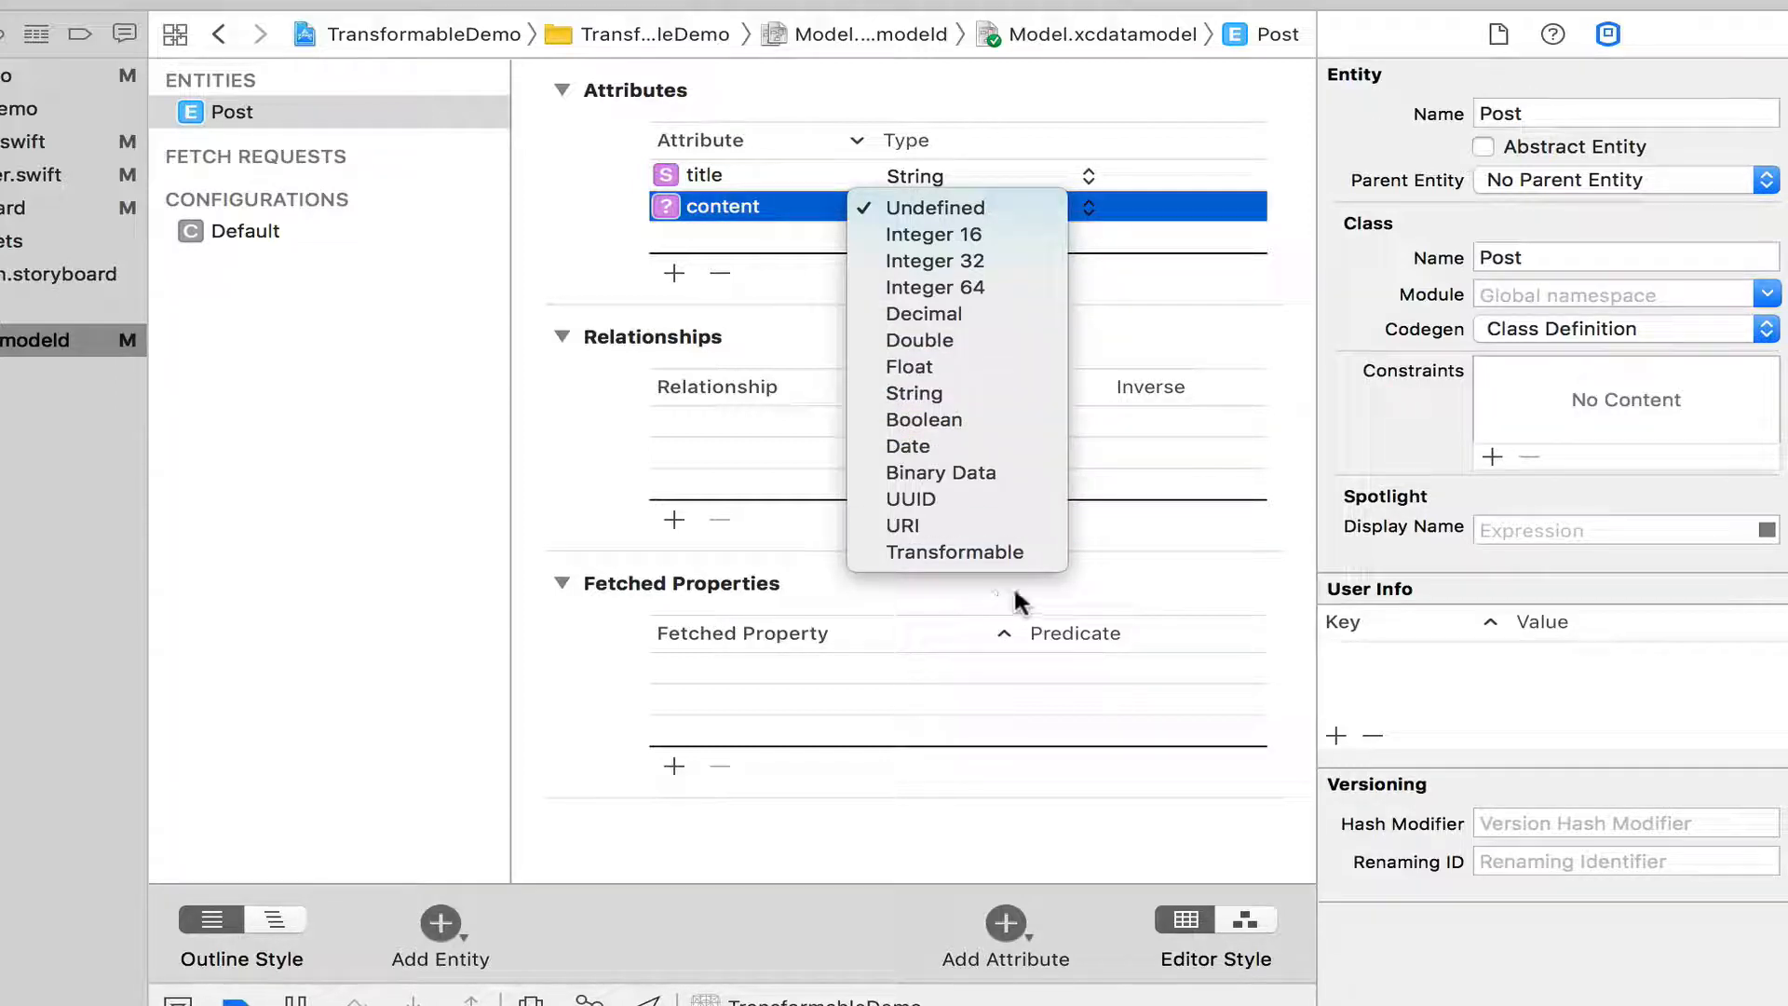
mouse_move(953, 551)
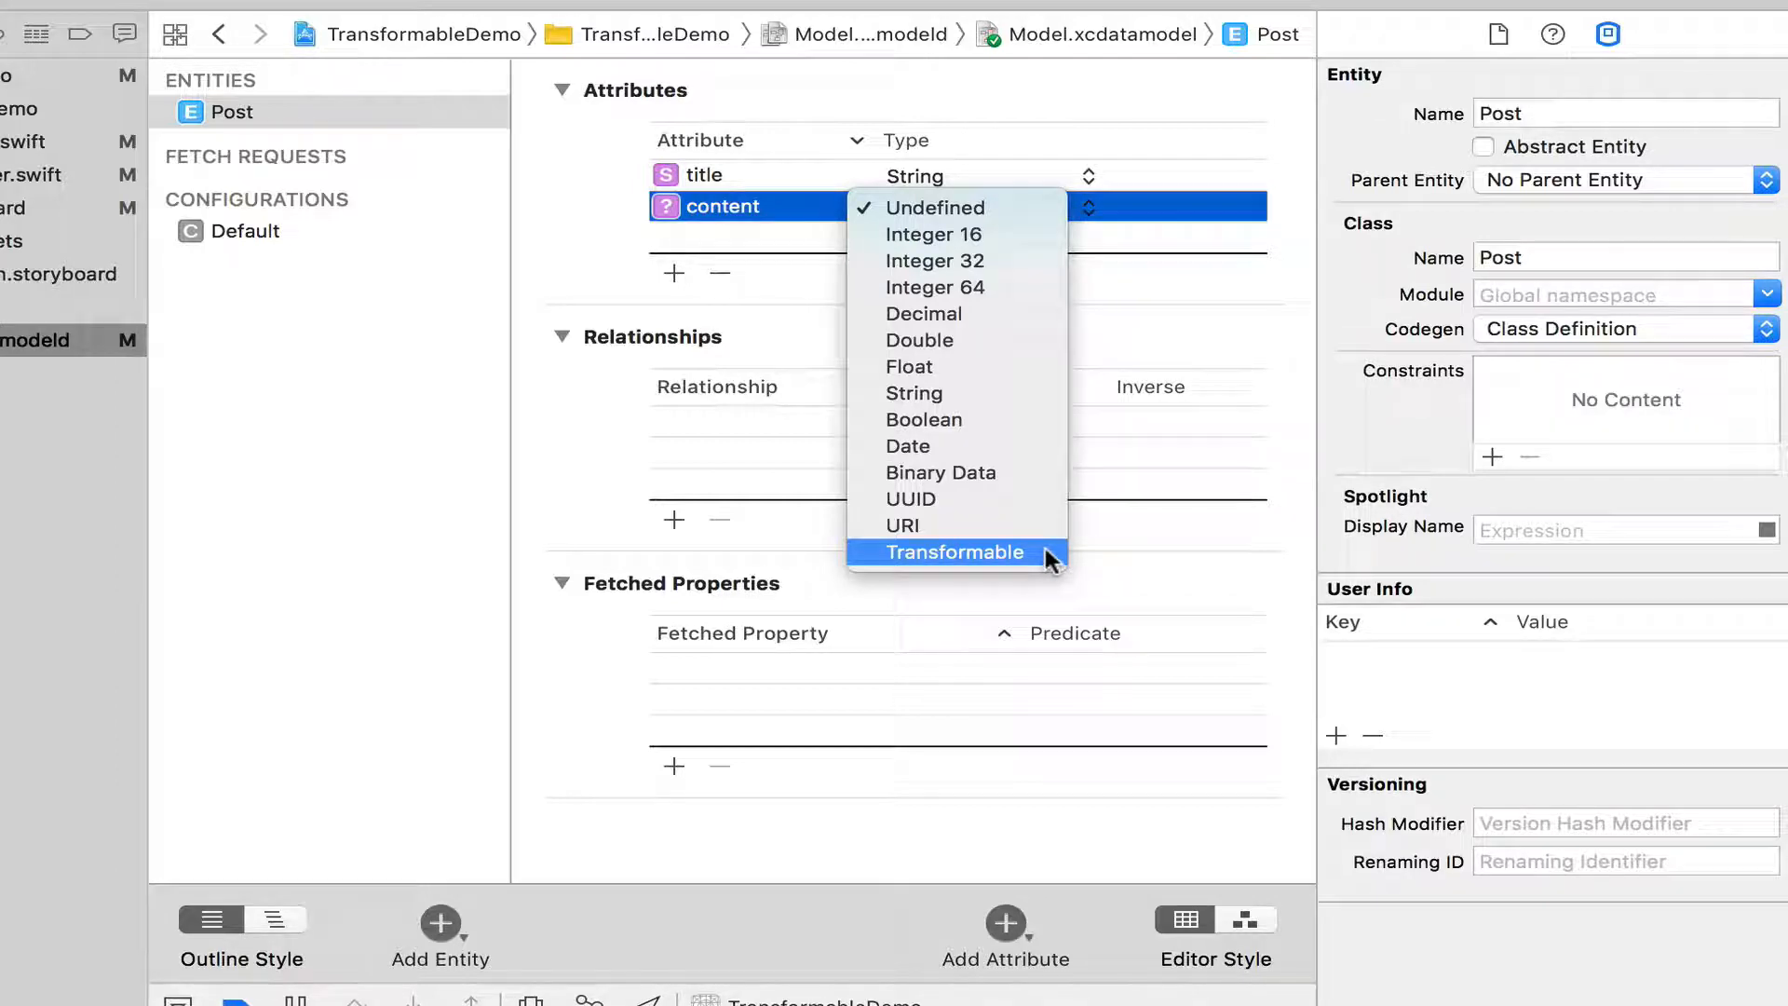
click(953, 551)
text(NS)
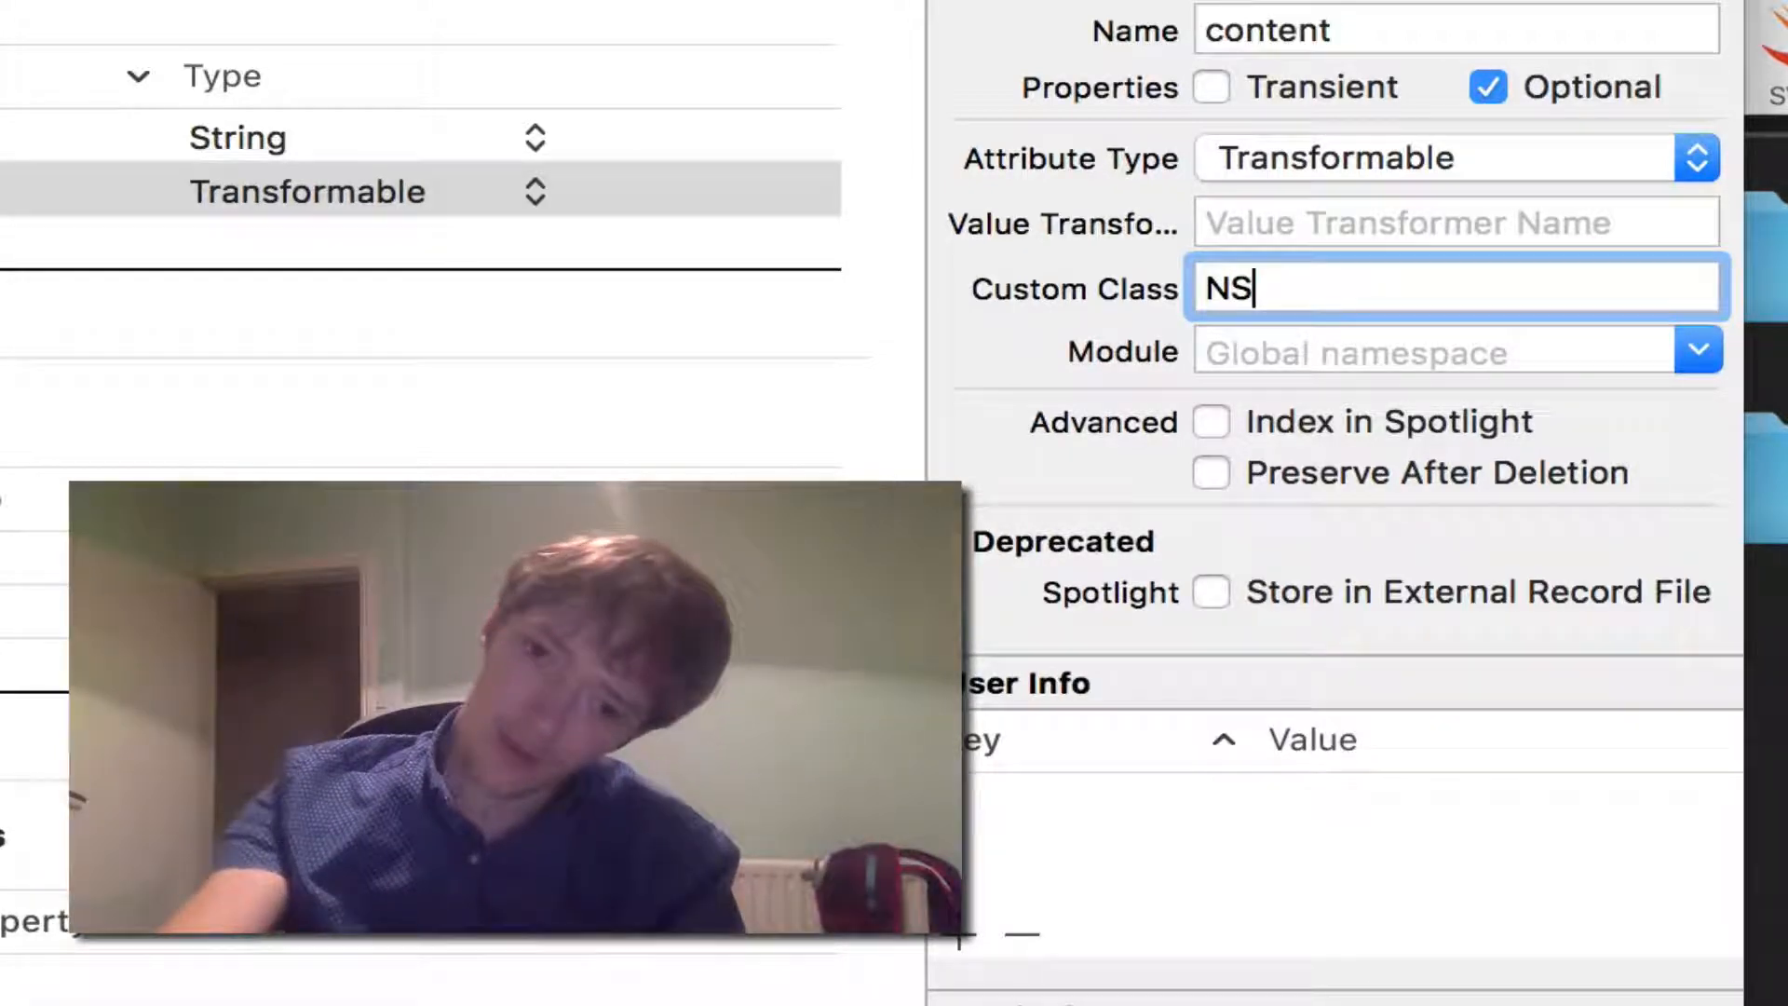
Set the content attribute's Custom Class to NSAttributedString
text(Attrib)
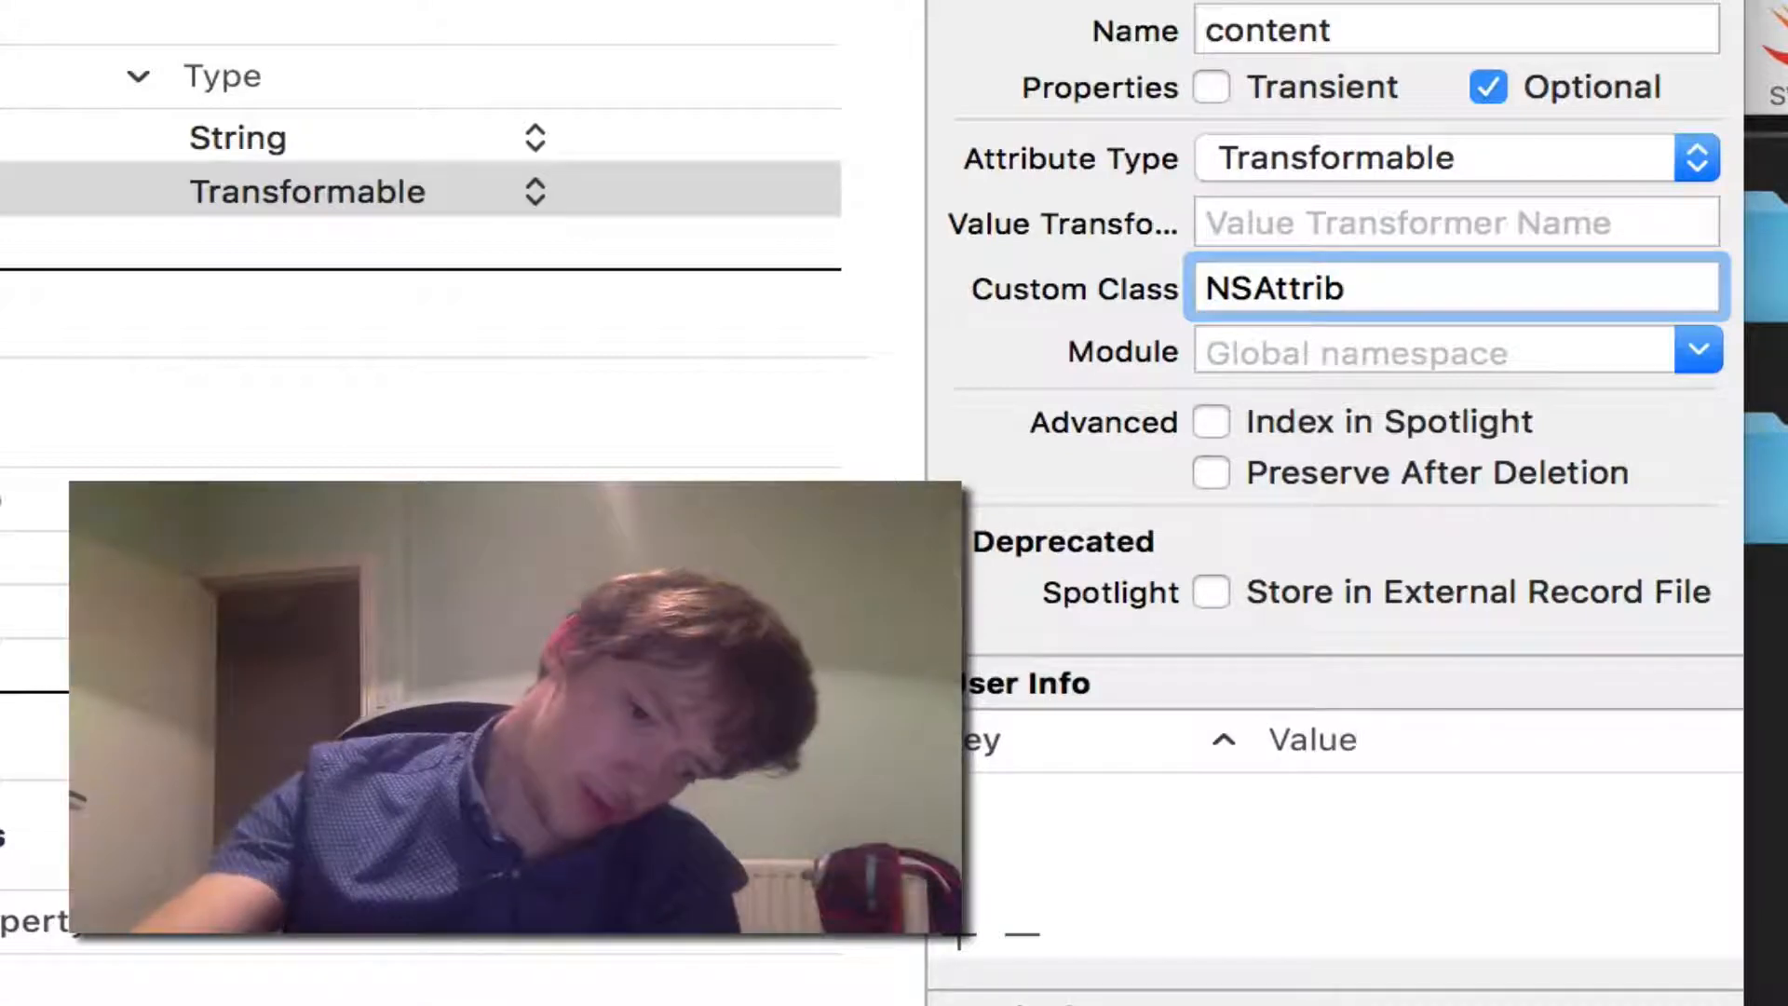
text(utedS)
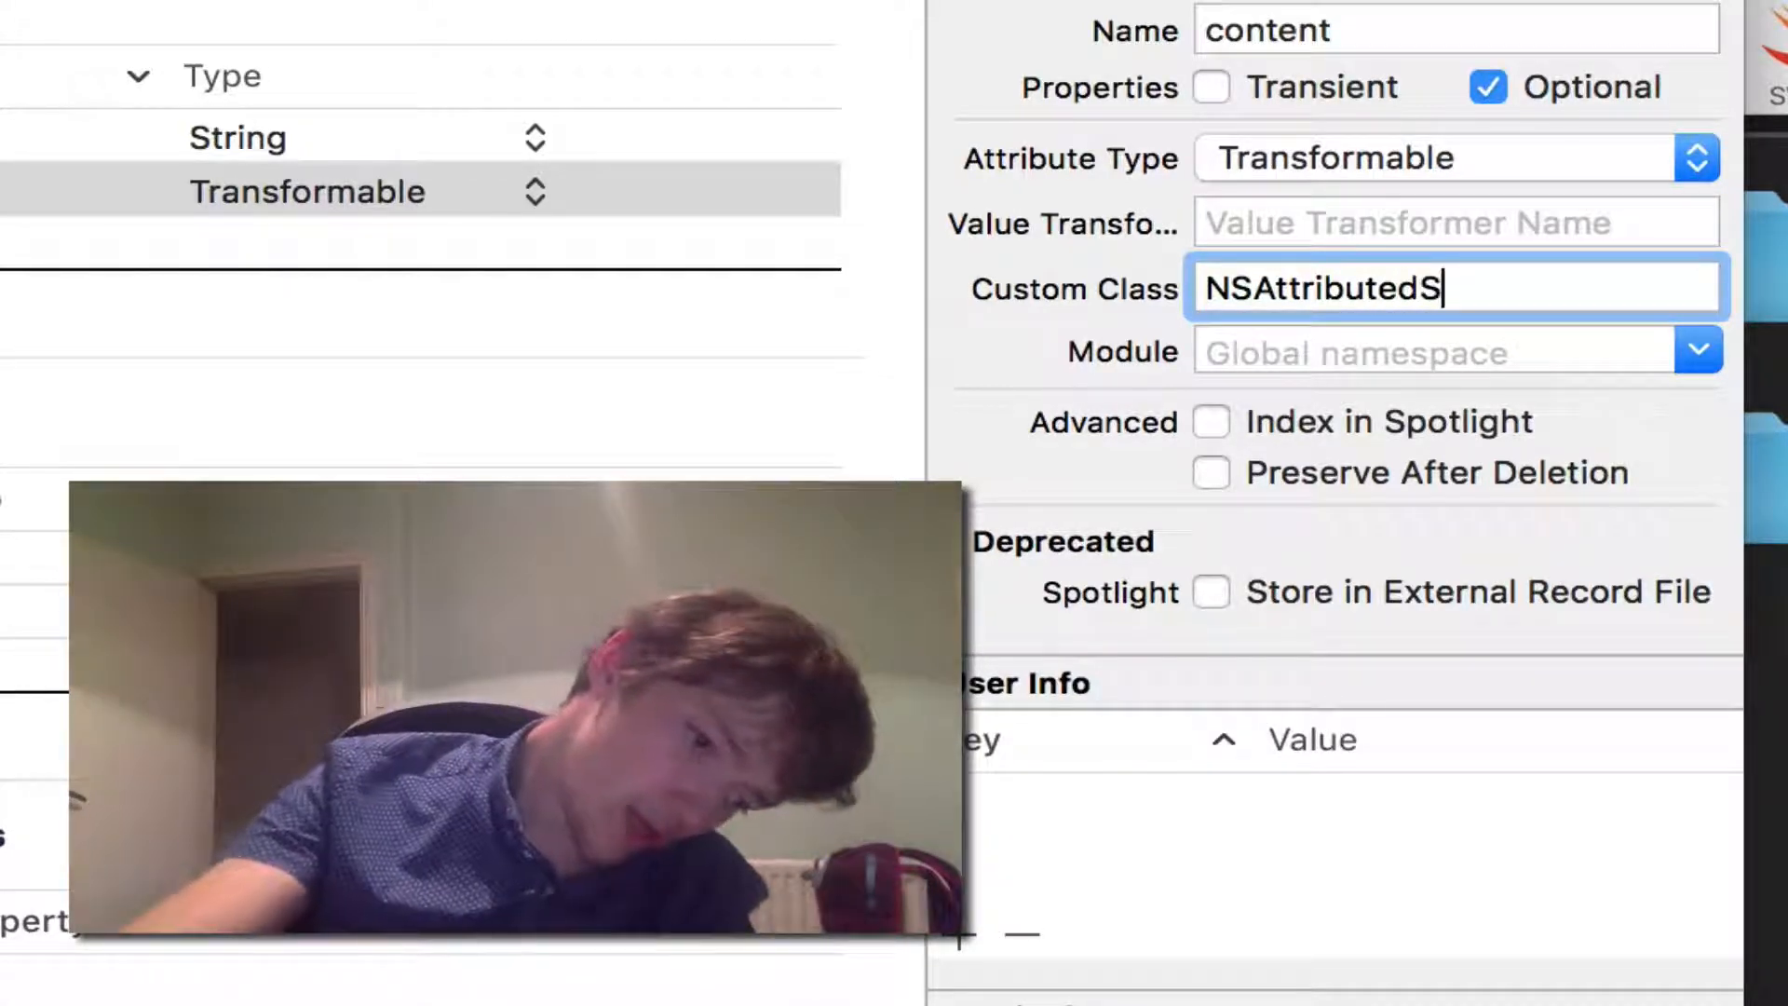
text(t)
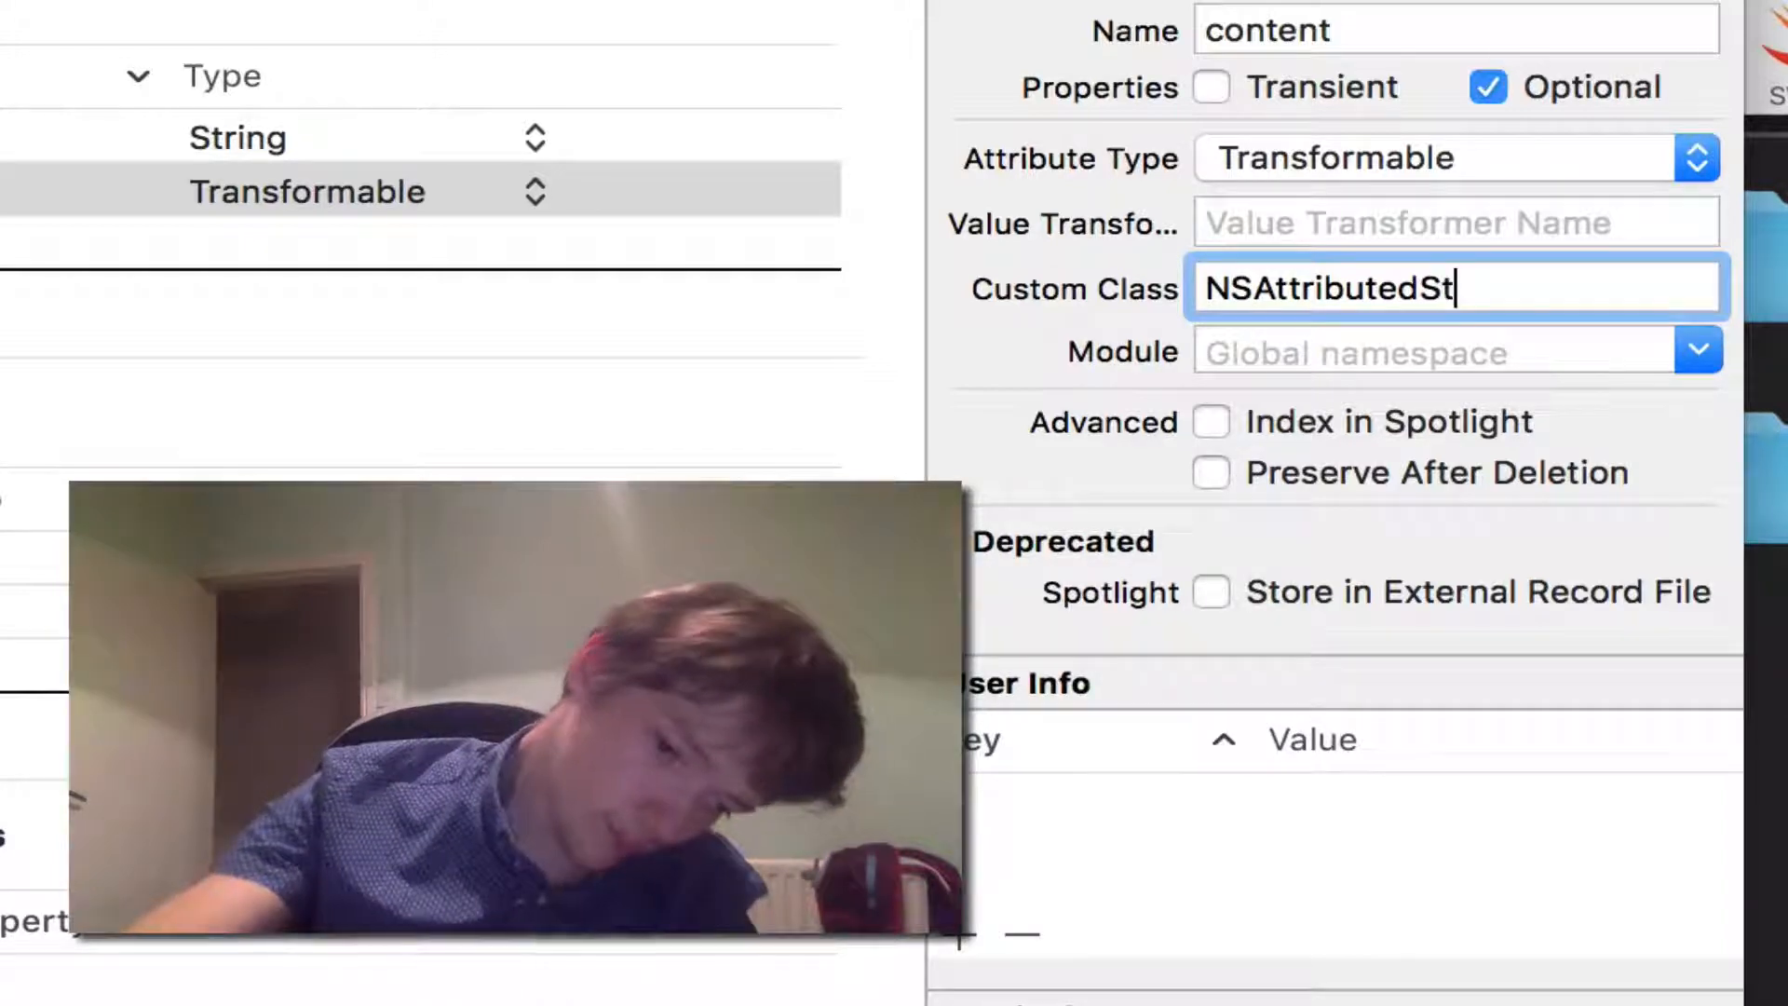
text(rin)
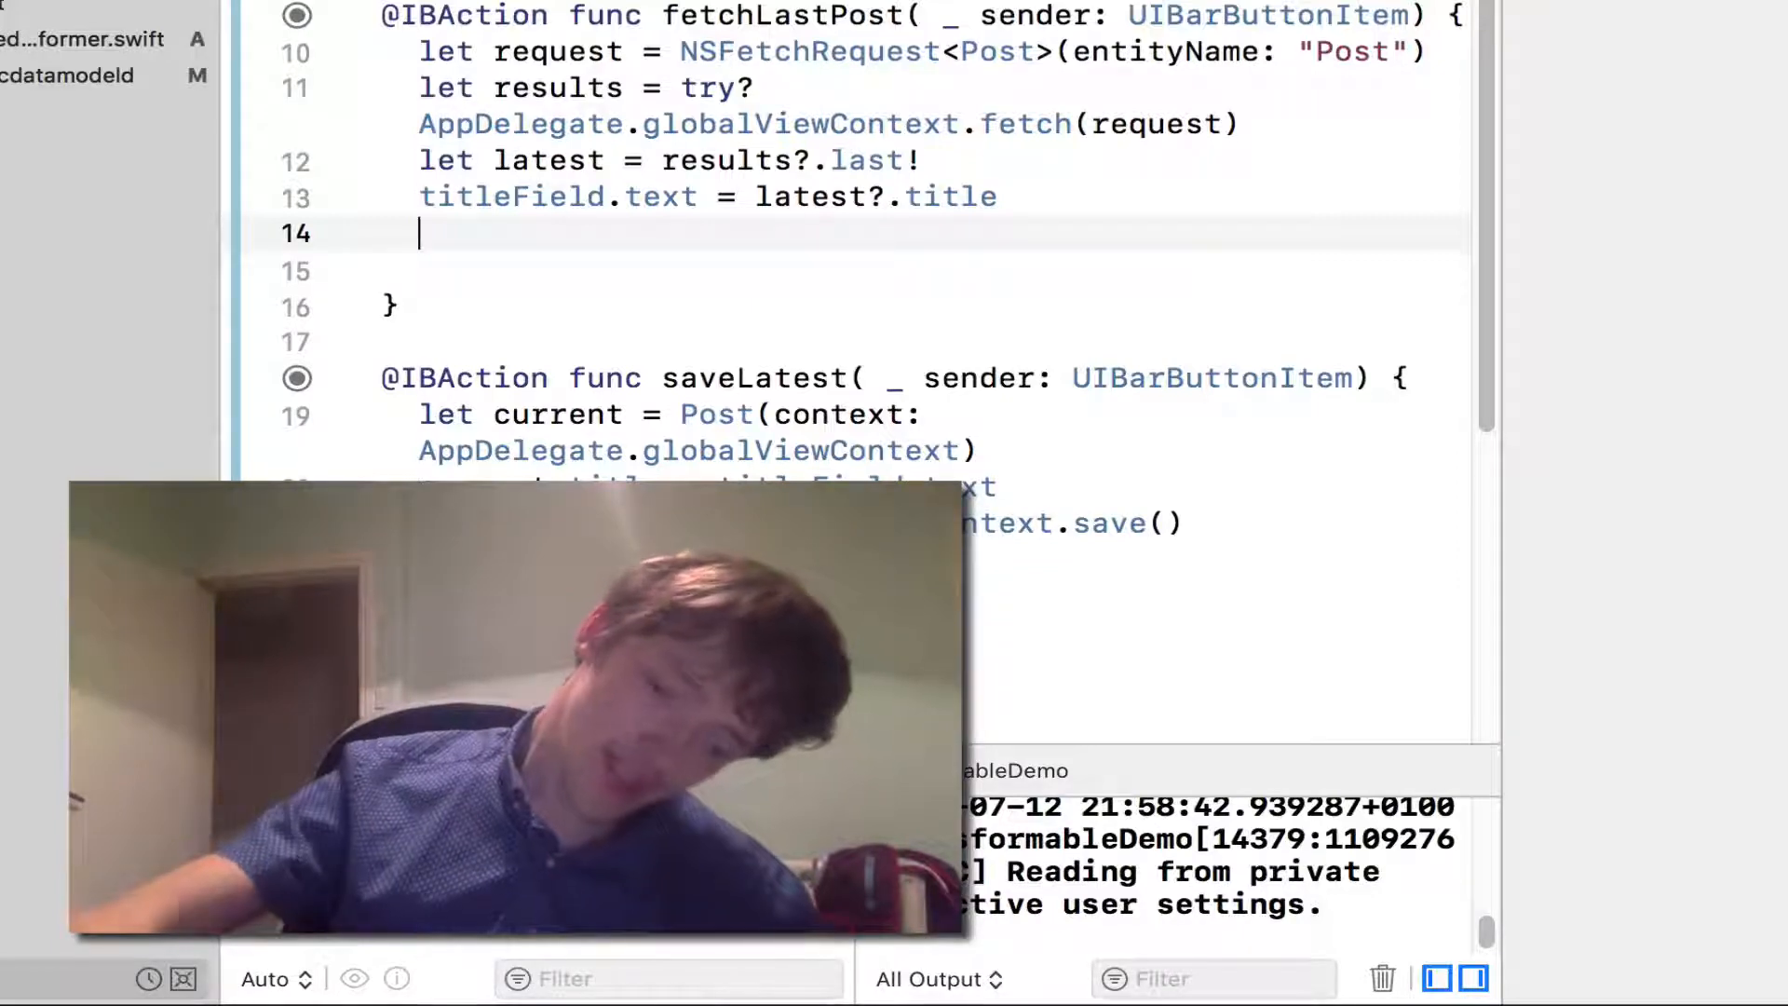
Write contentField.attributedText = latest?.content in fetchLastPost
text(c)
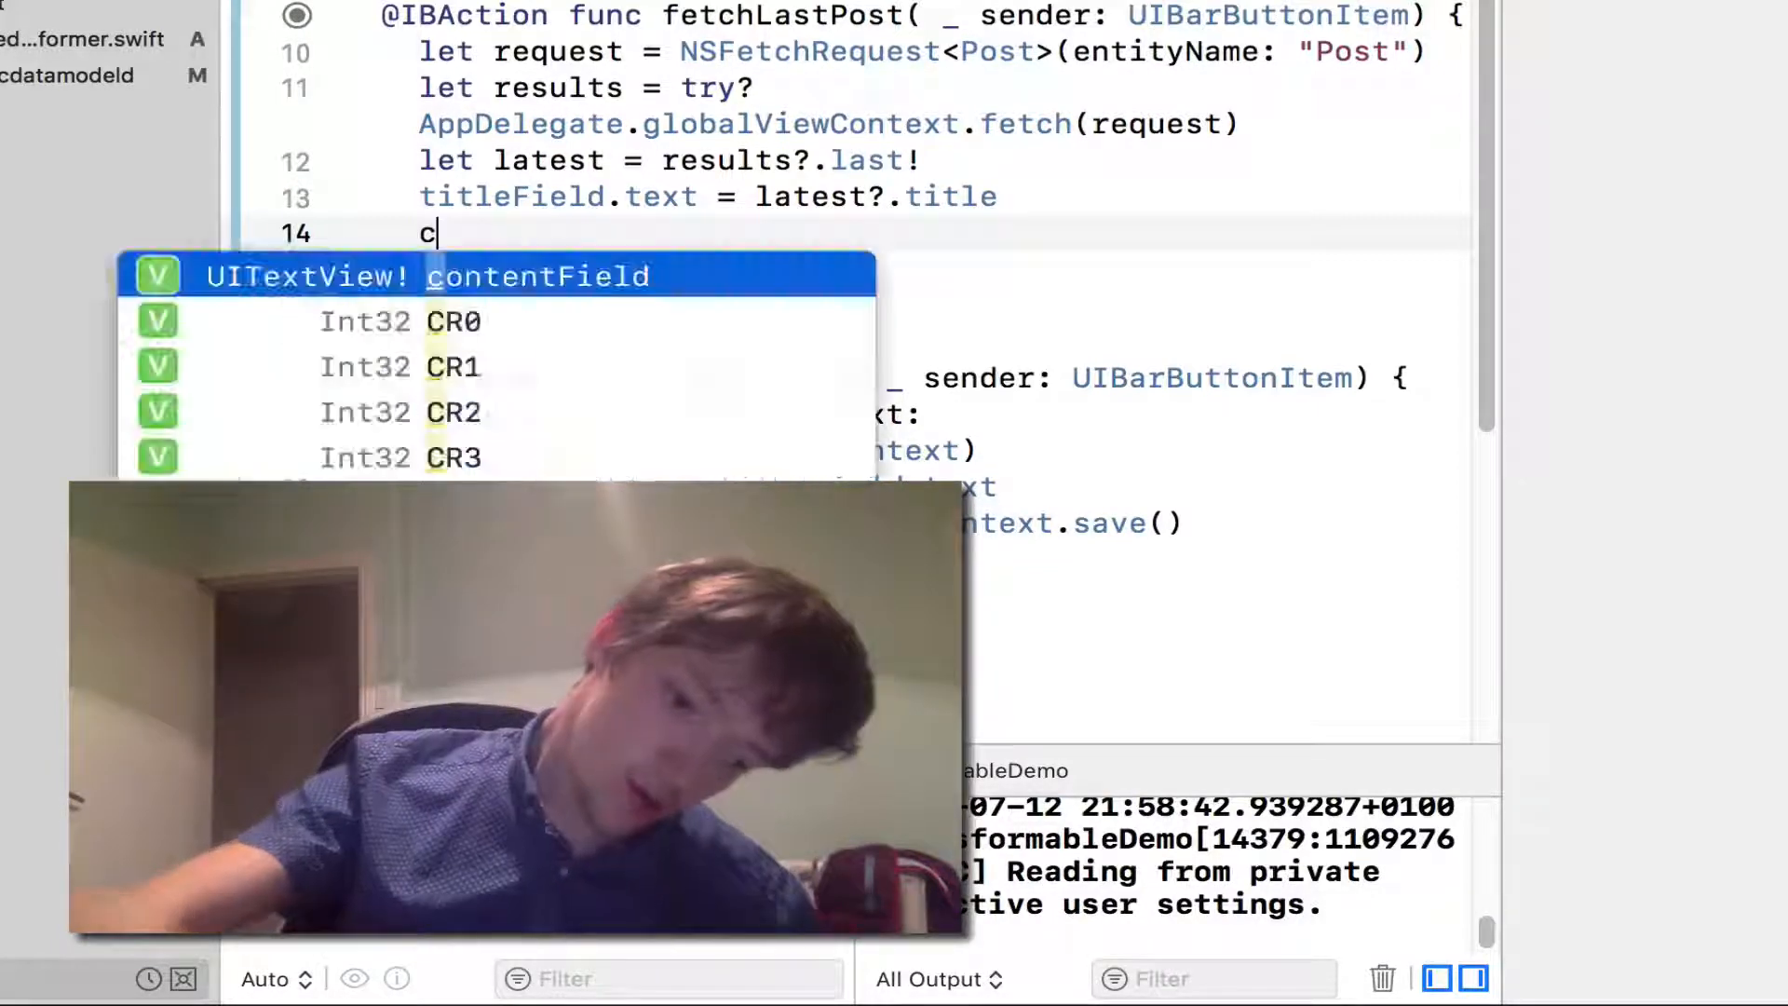
text(ontentField)
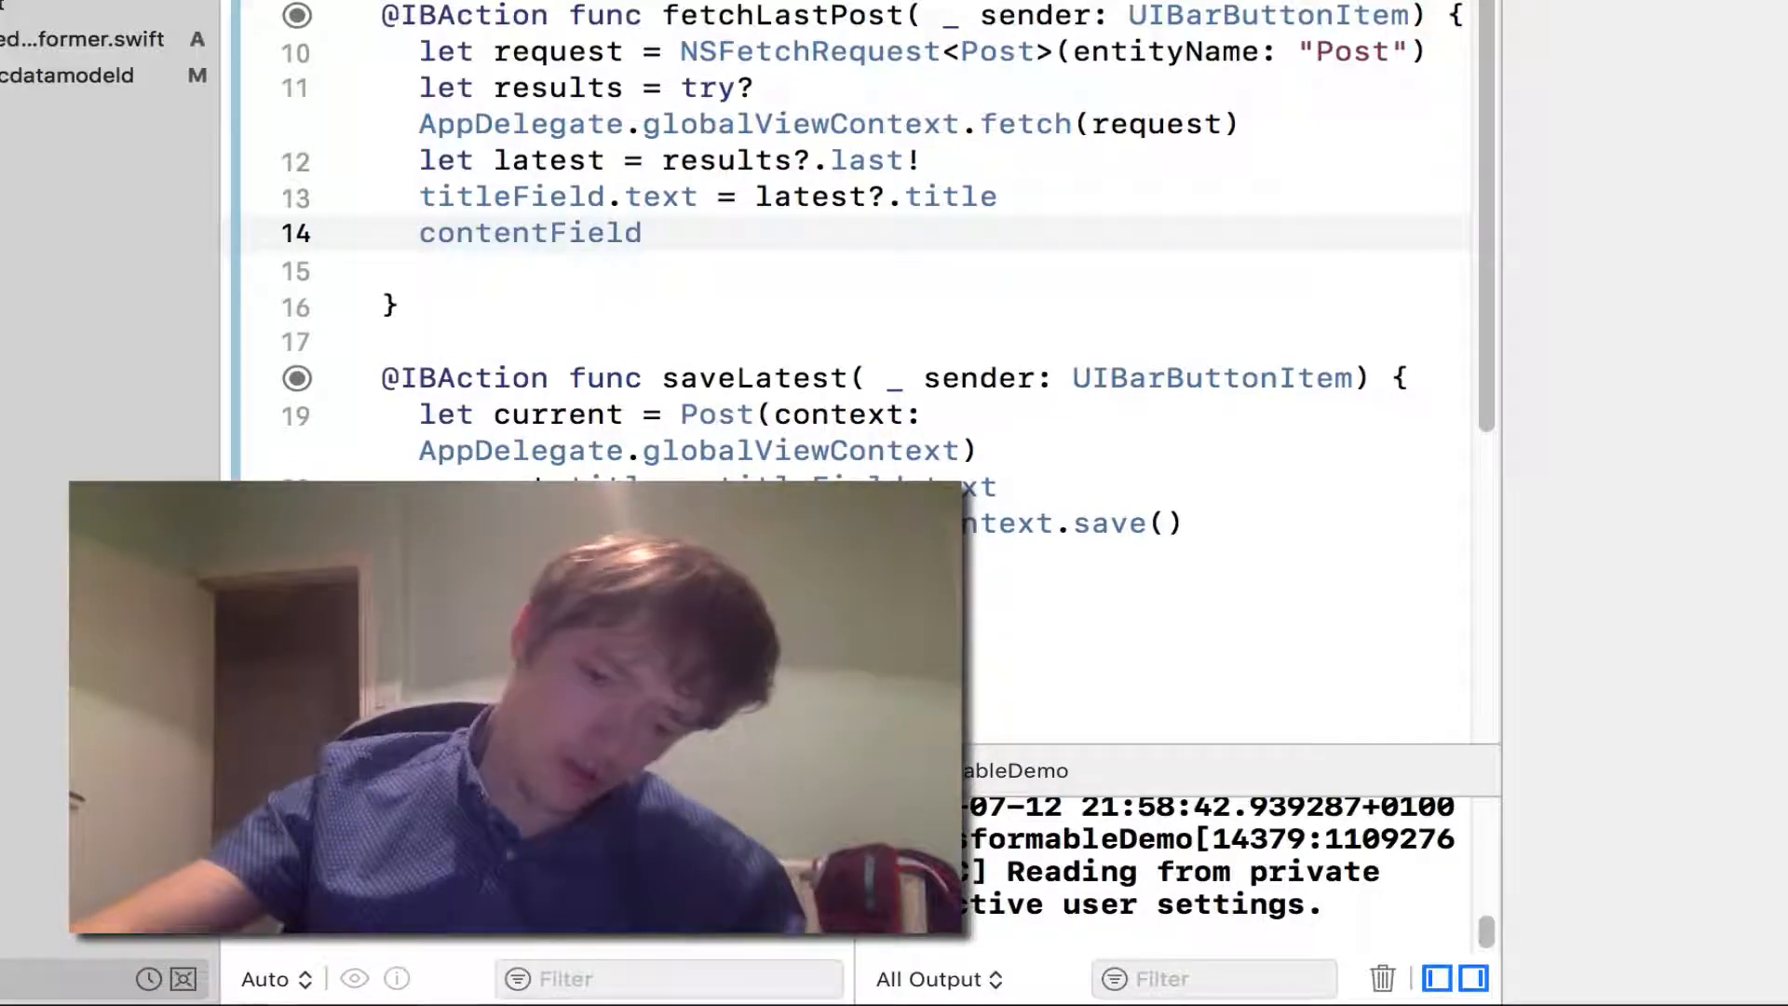
text(.)
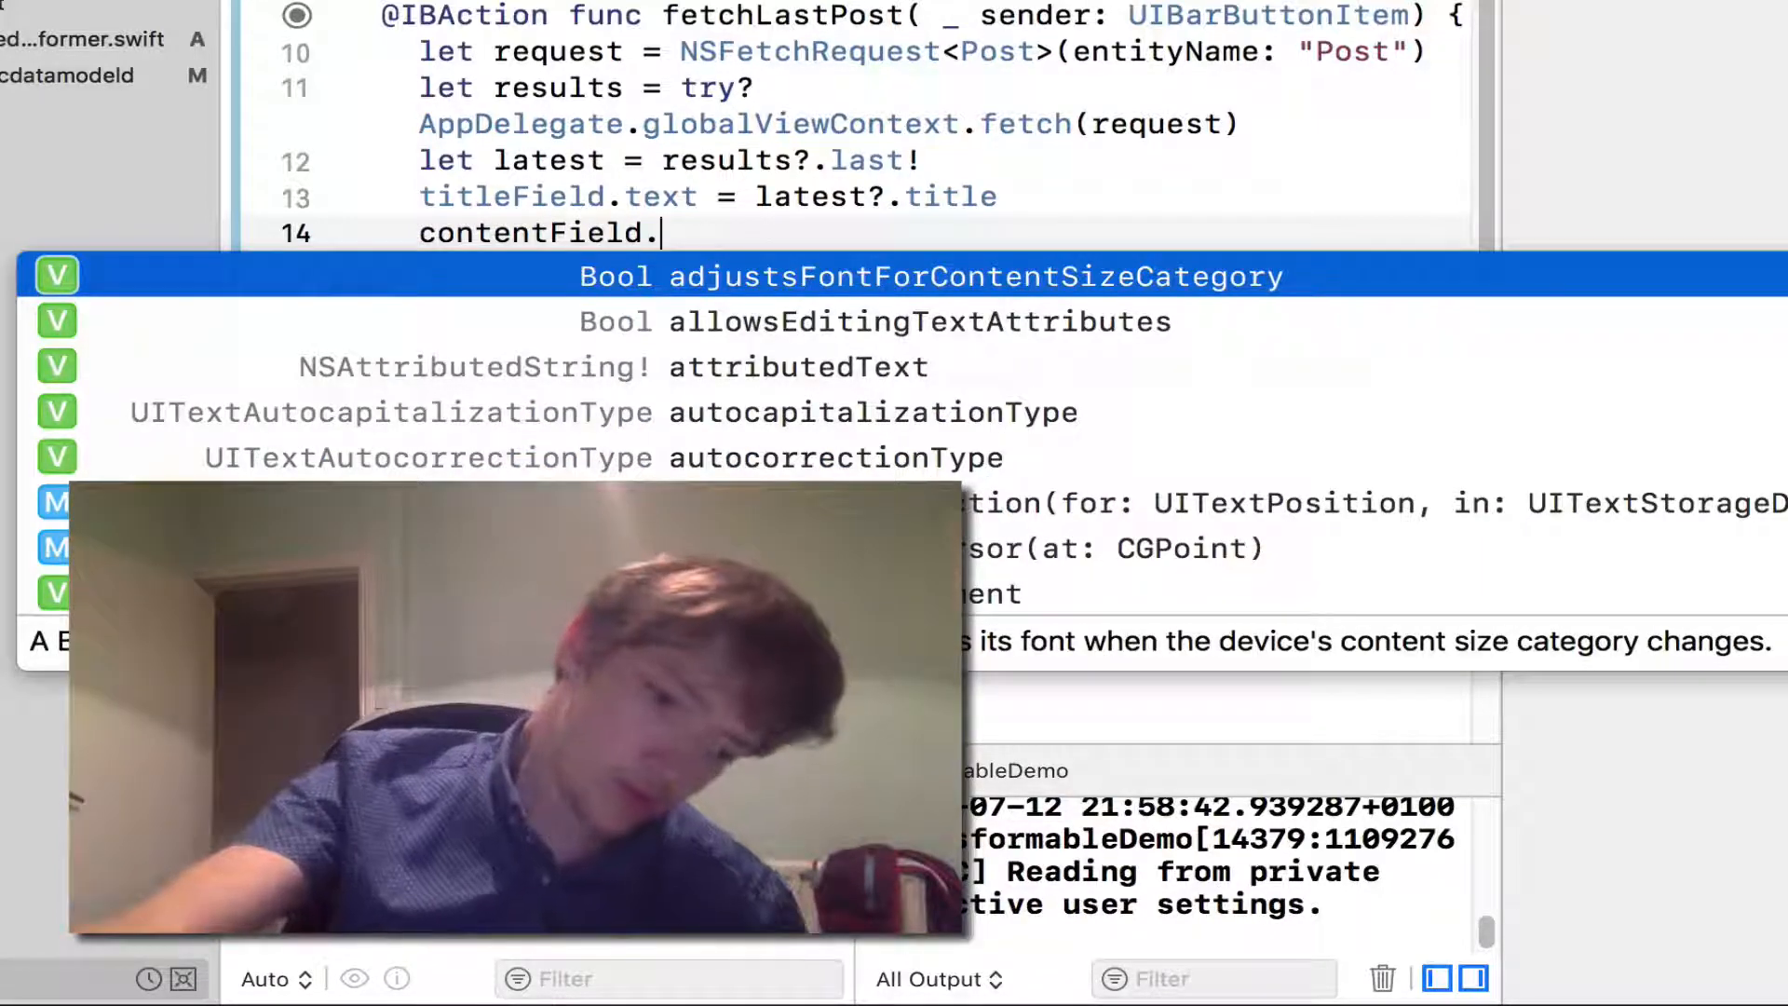
text(attributedText)
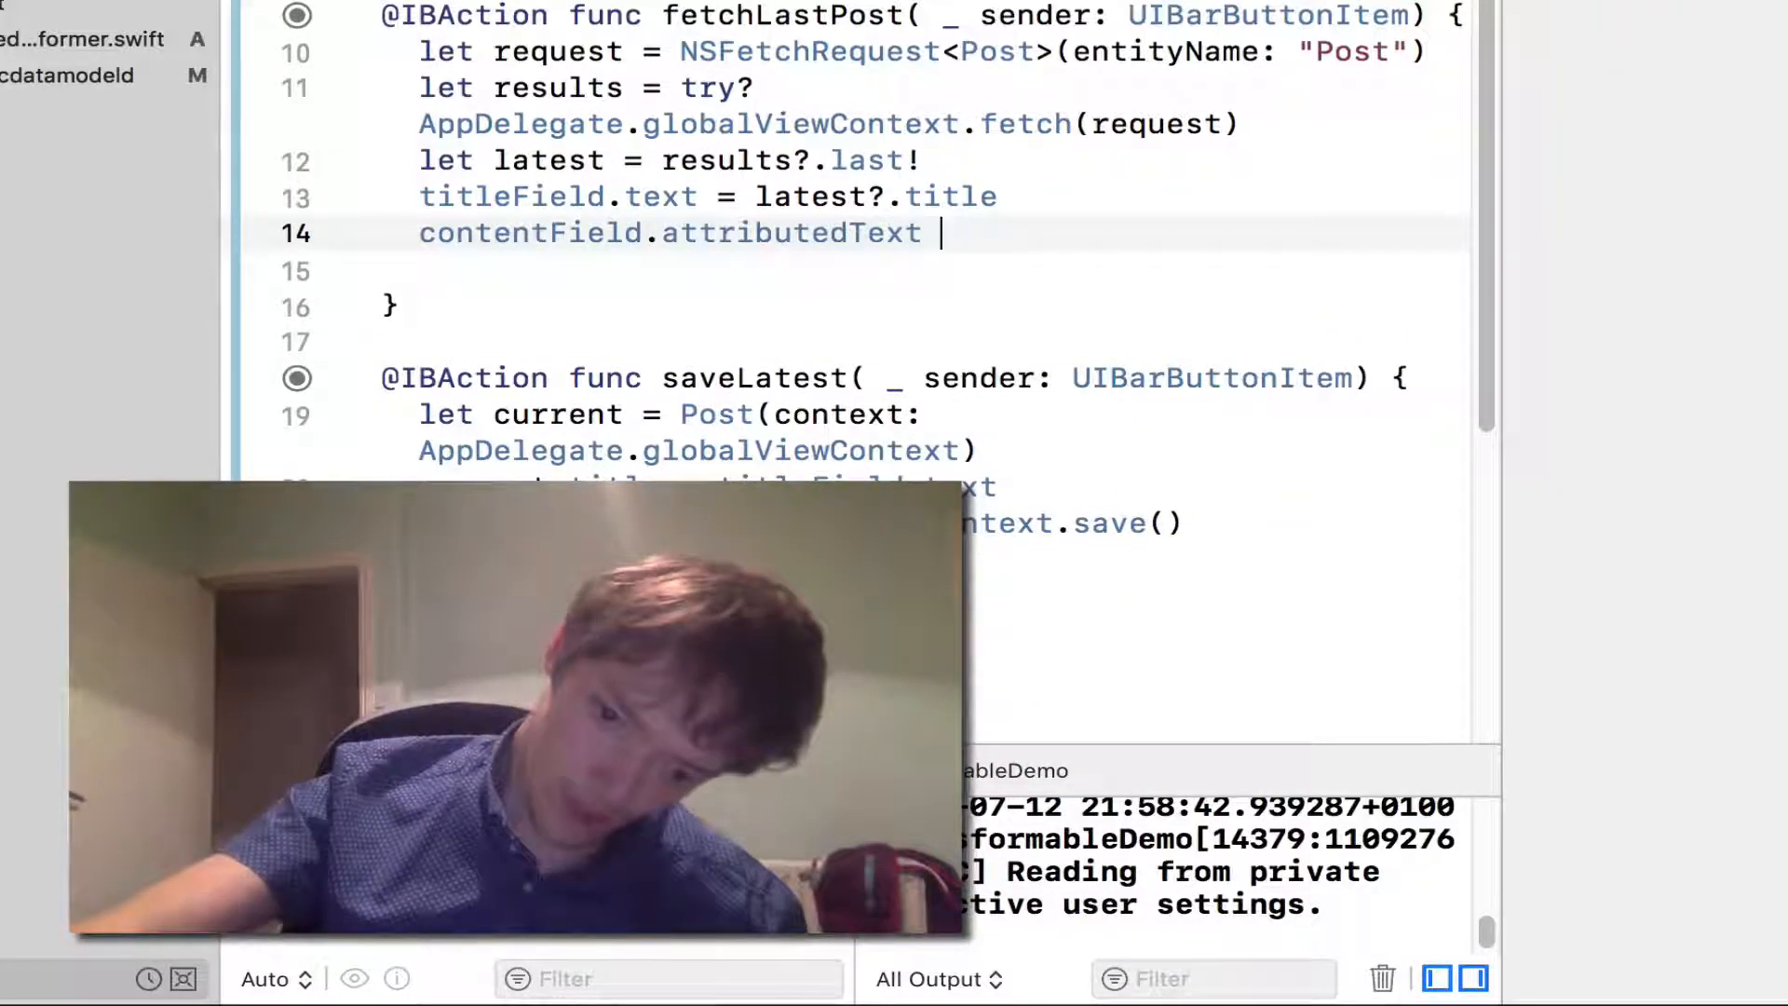
text(=)
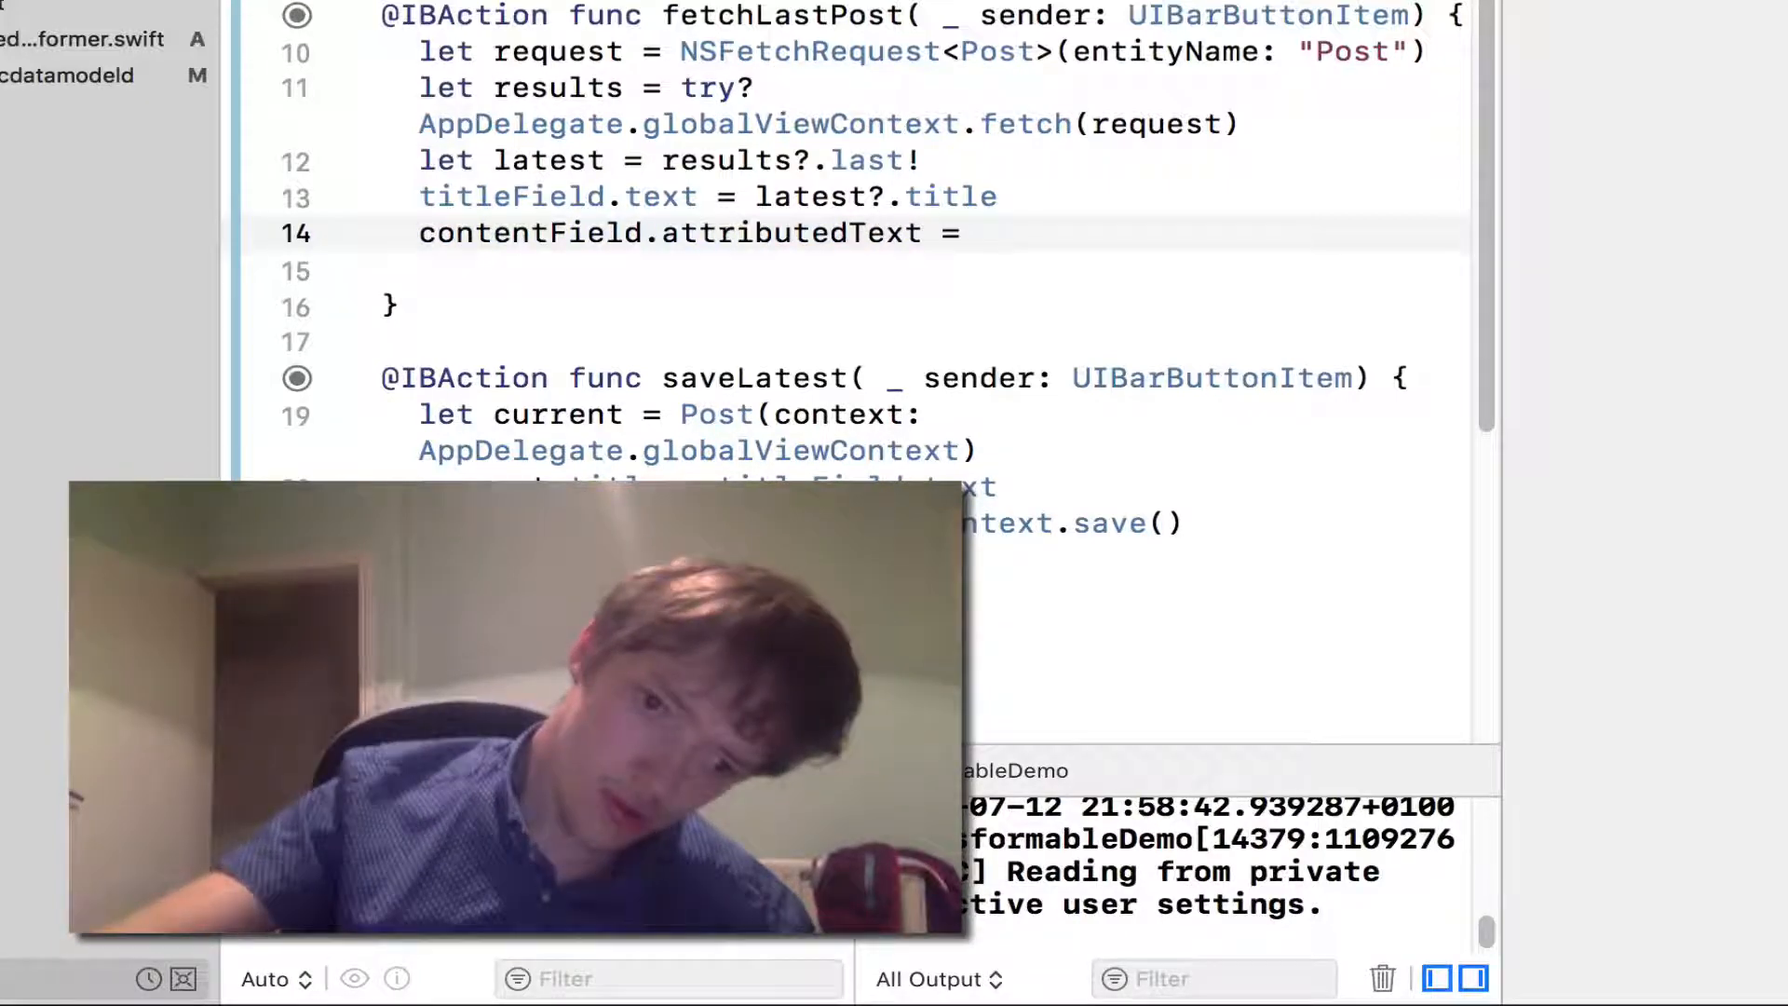
text(l)
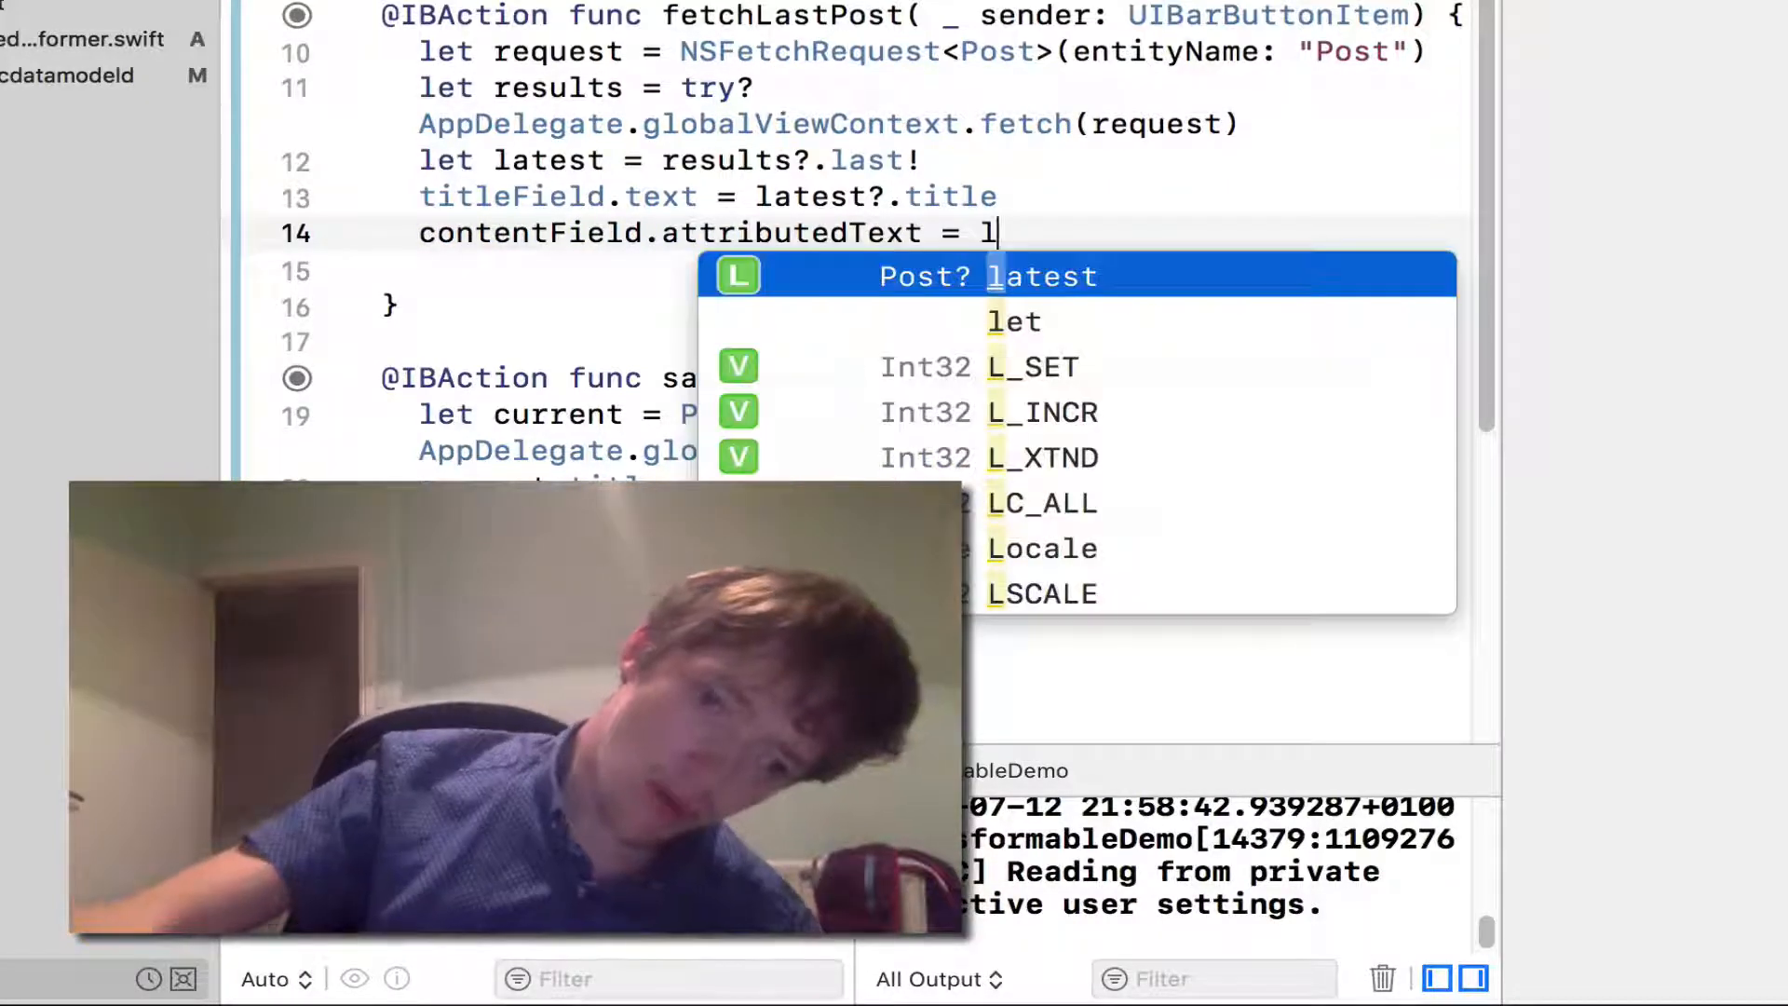
text(atest.)
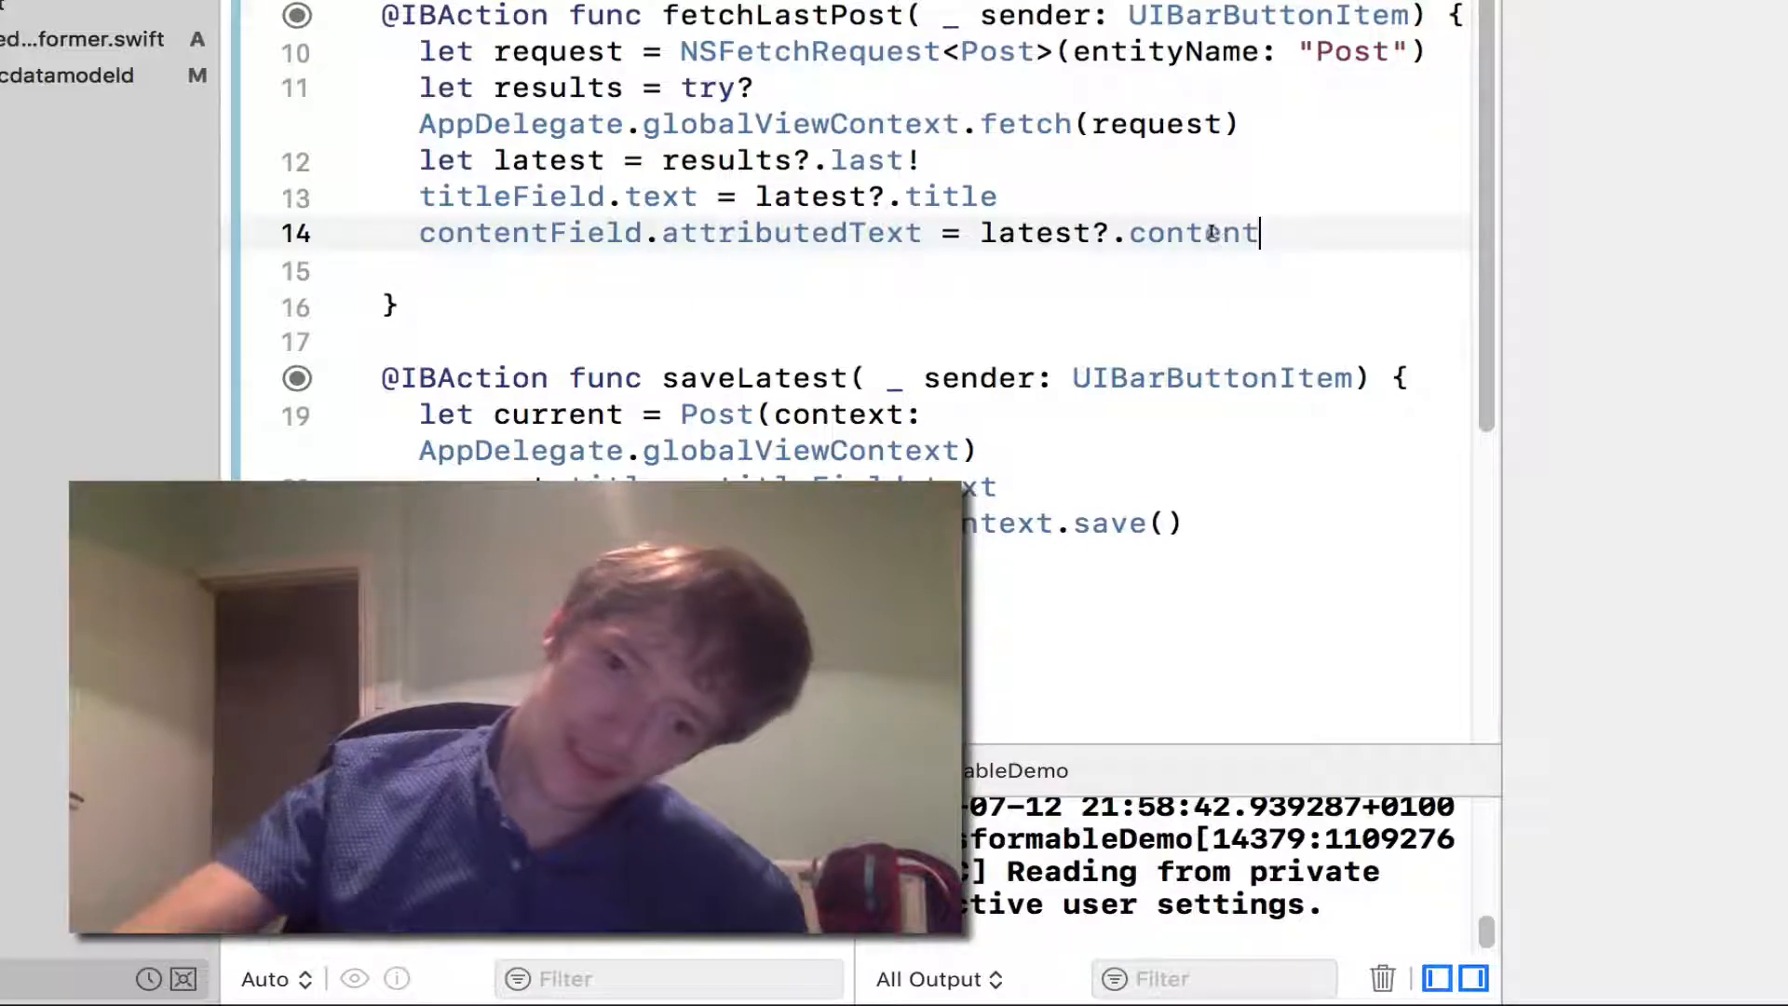
double_click(1190, 232)
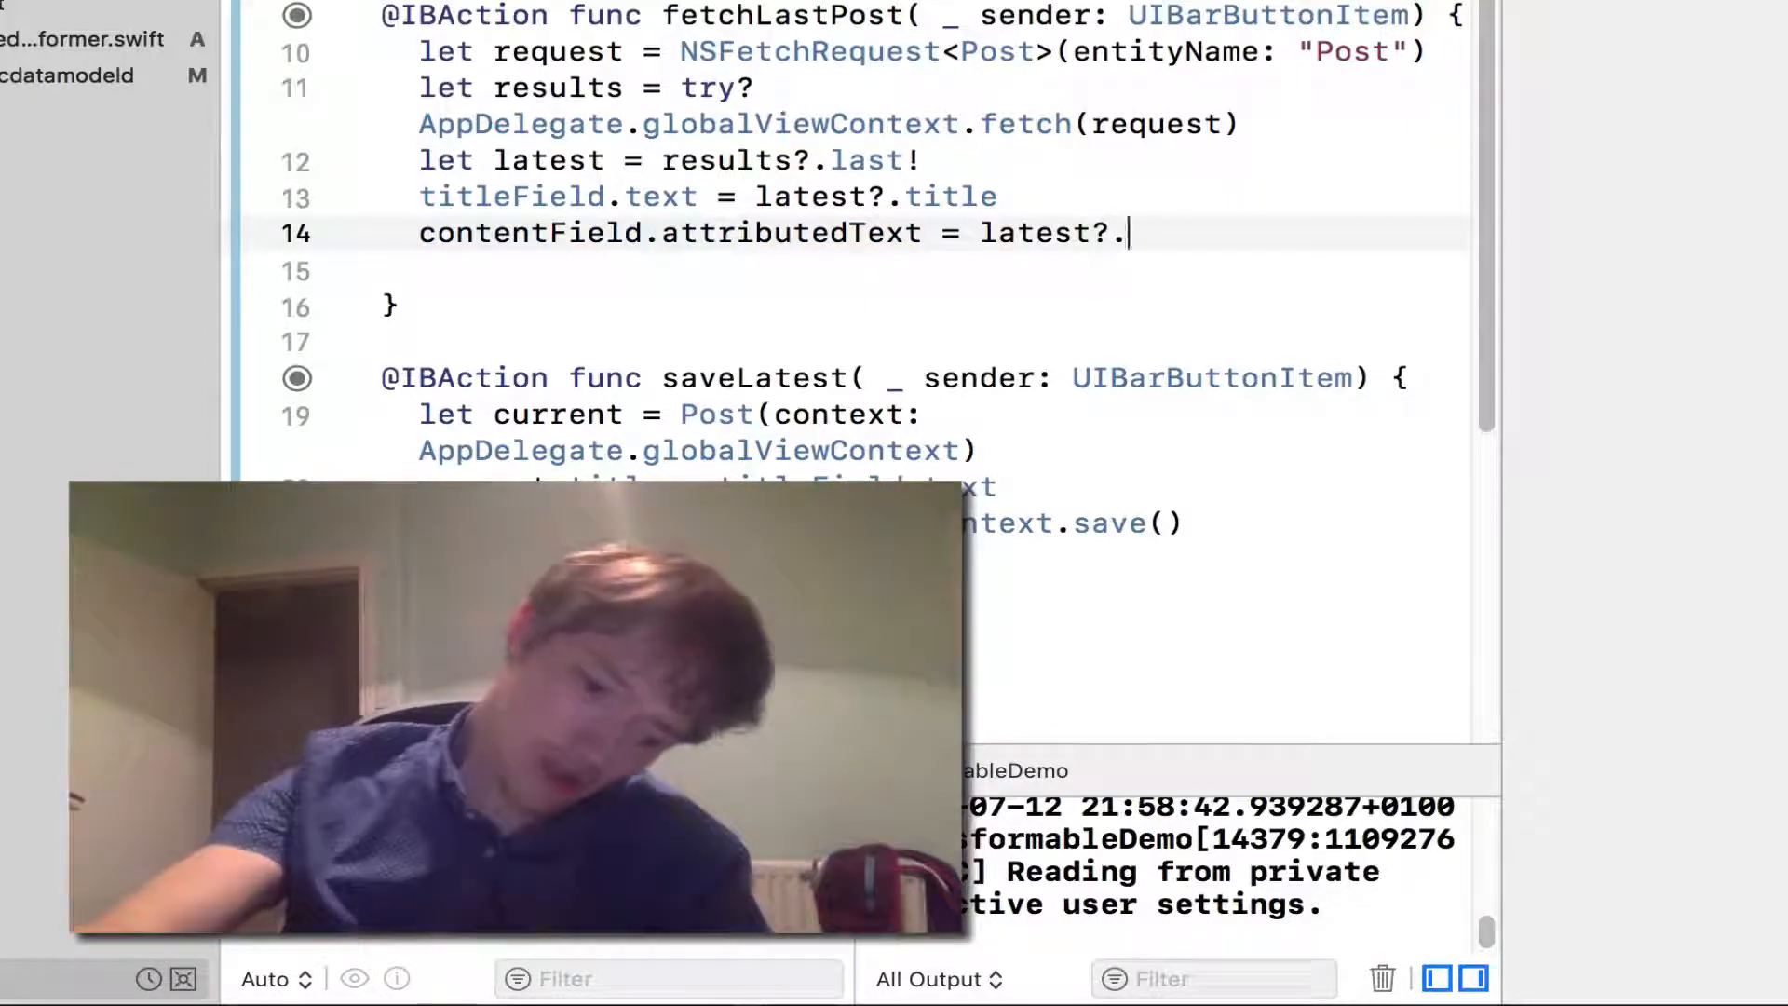
text(content)
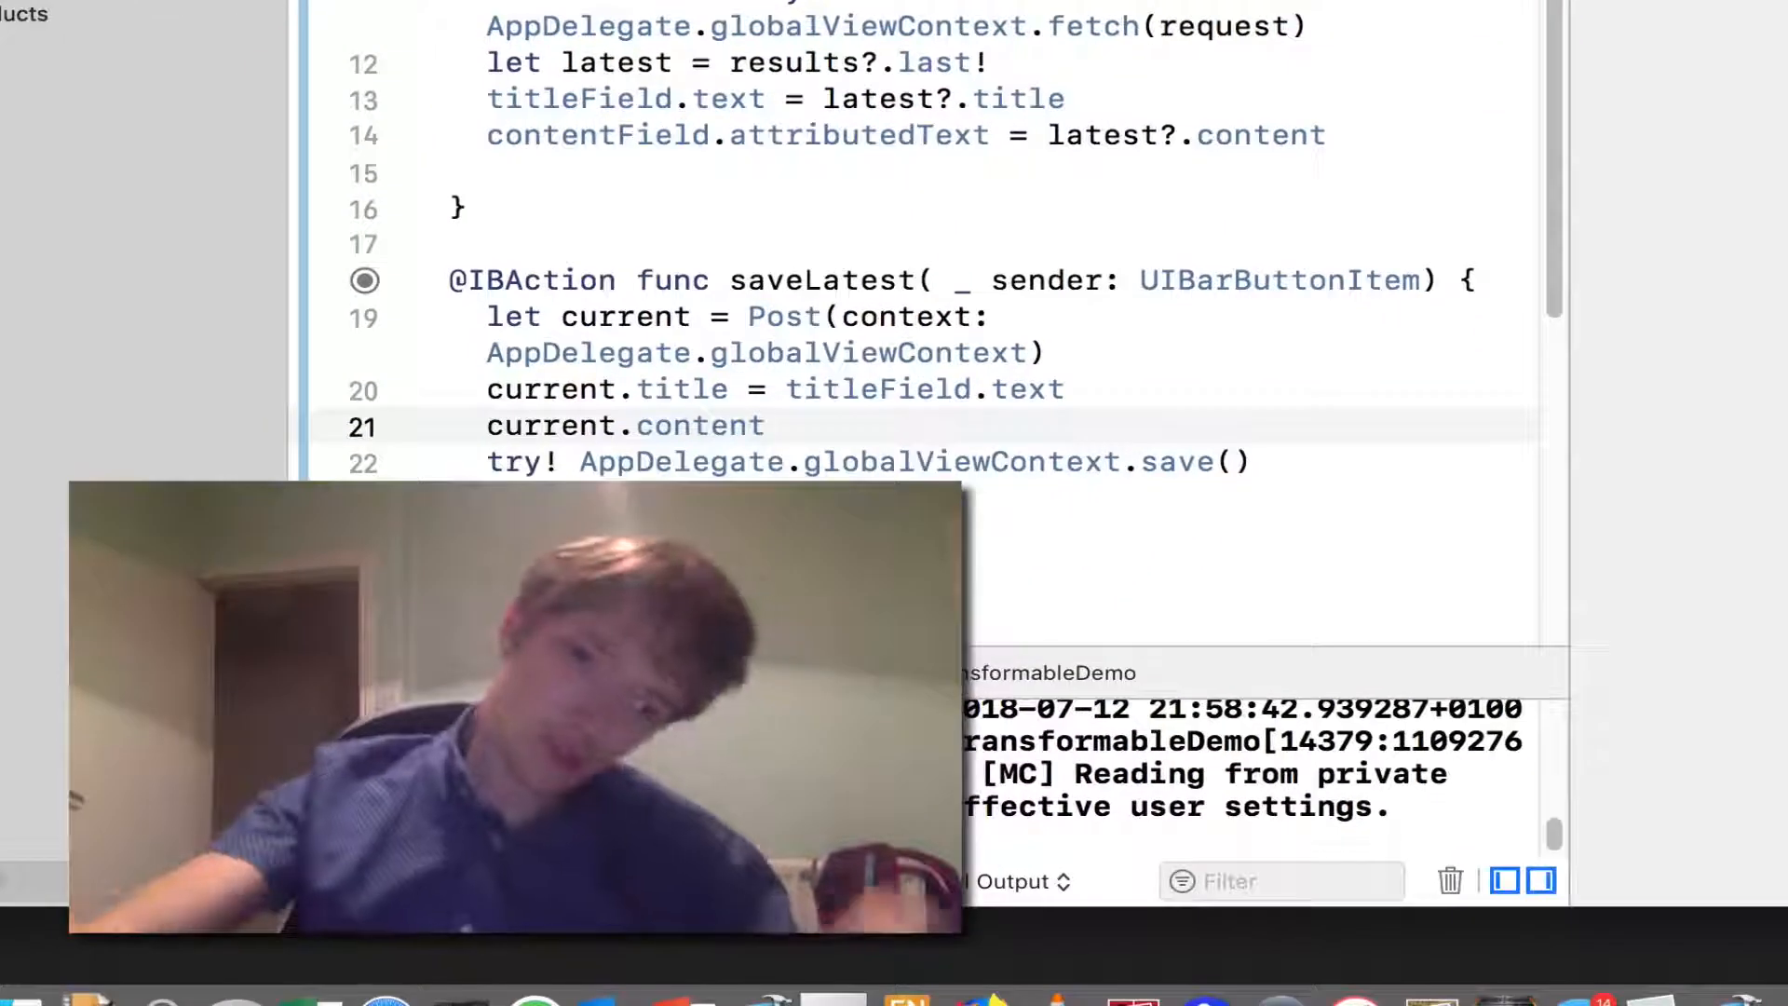
Write current.content = contentField.attributedText in saveLatest
text(=)
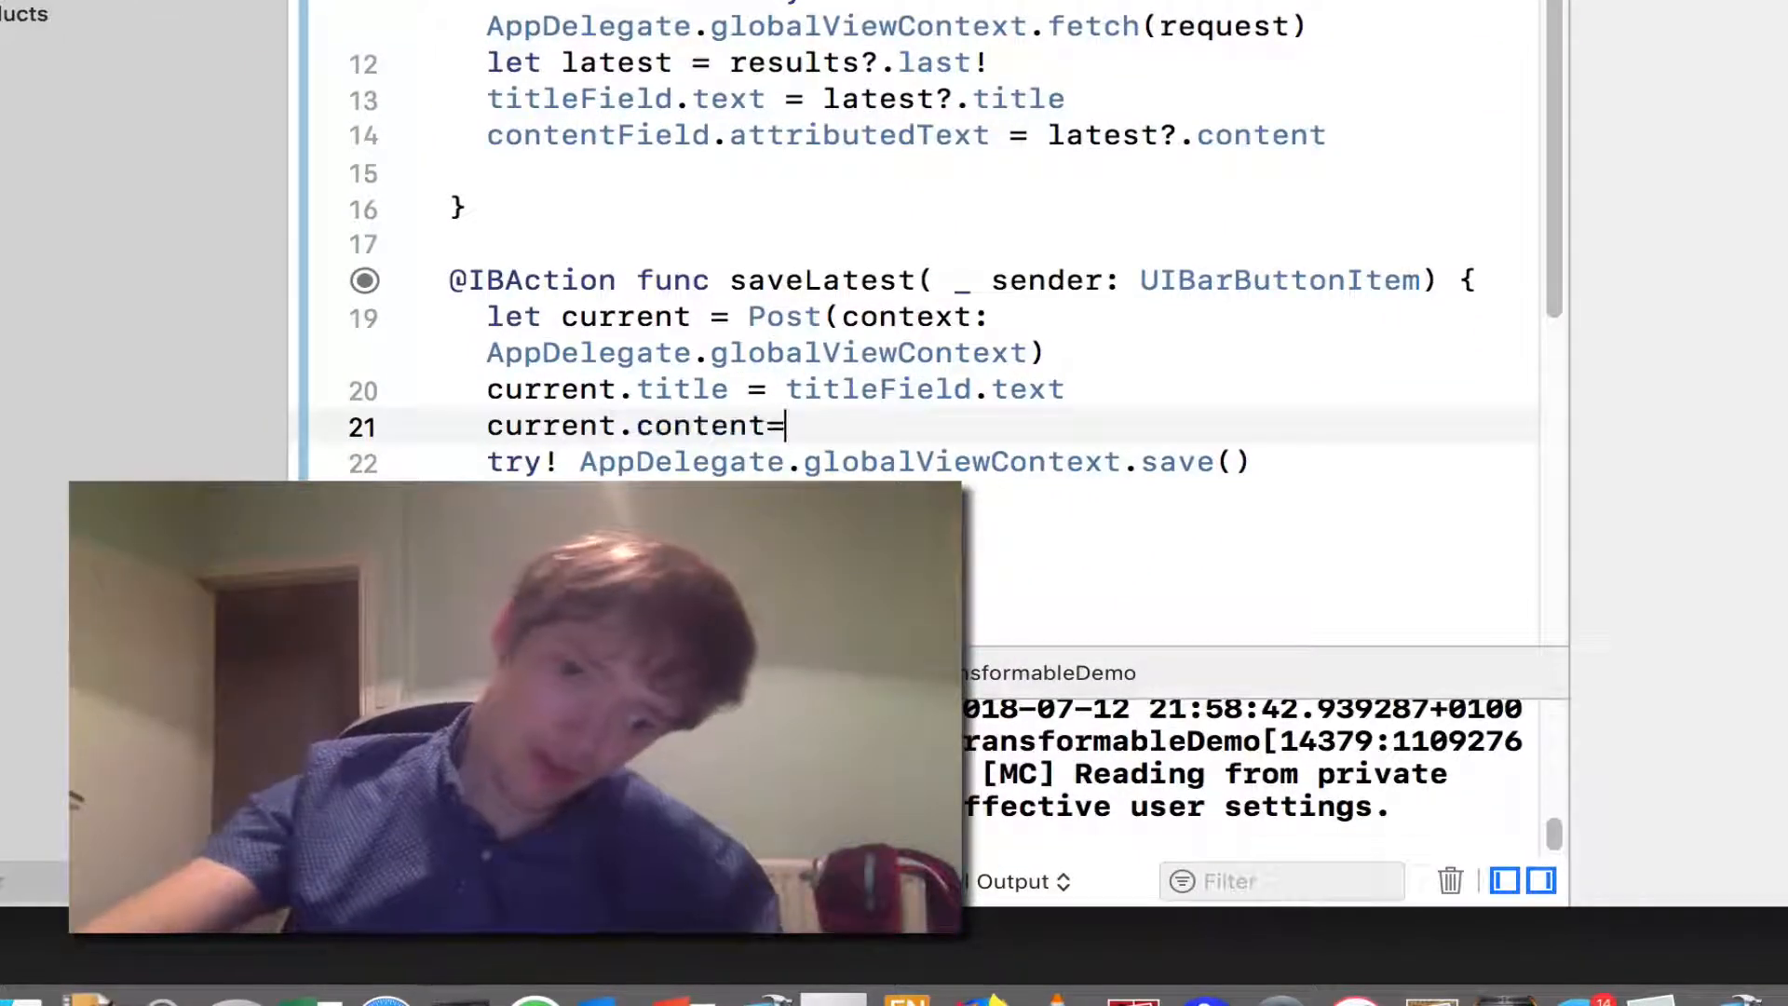
key(Backspace)
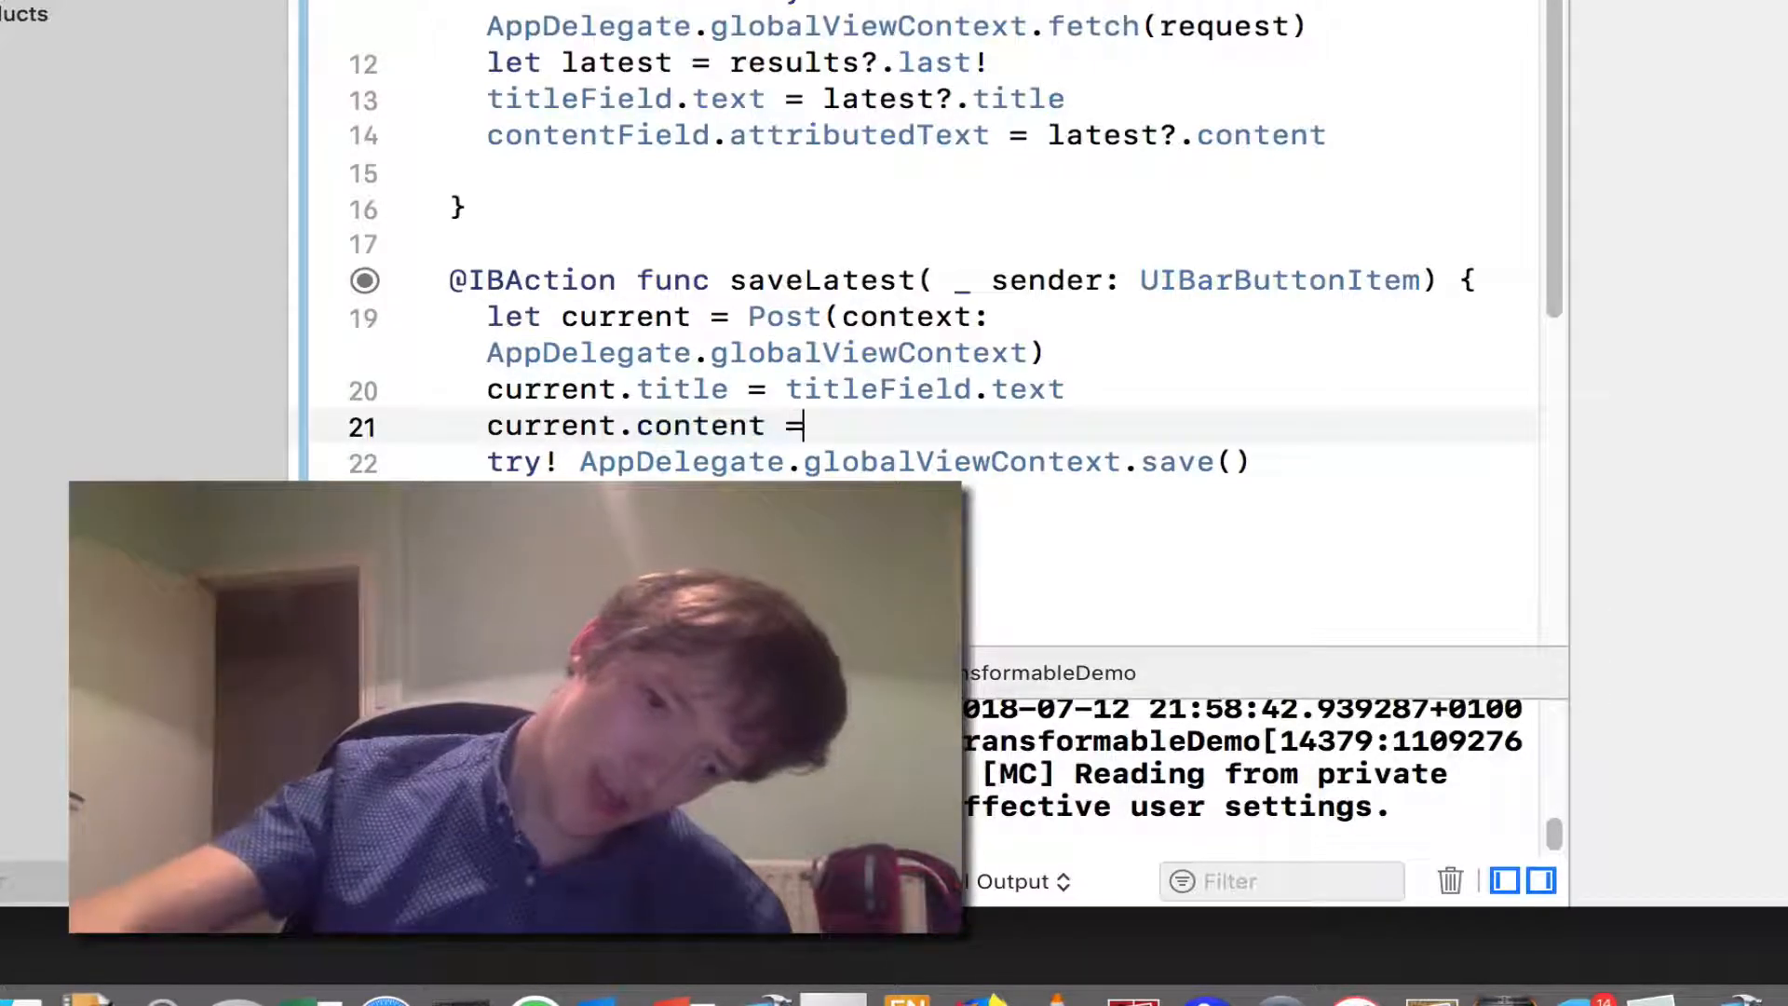
text(c)
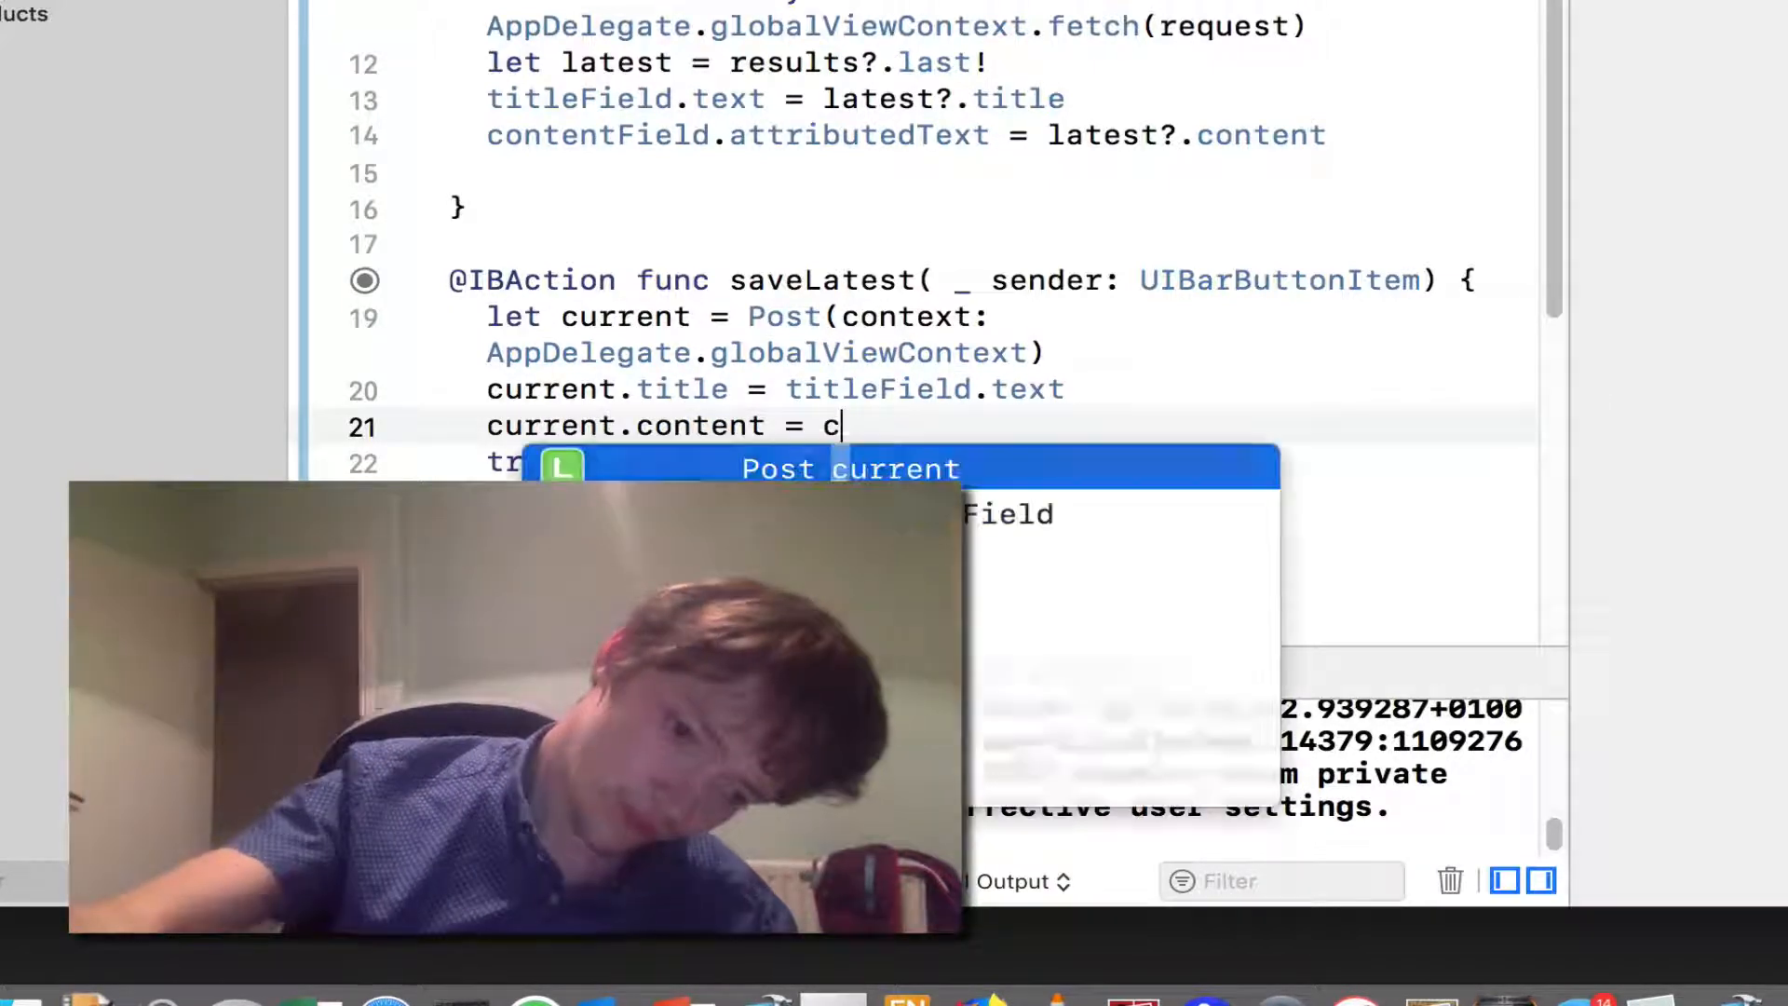
text(ontentField)
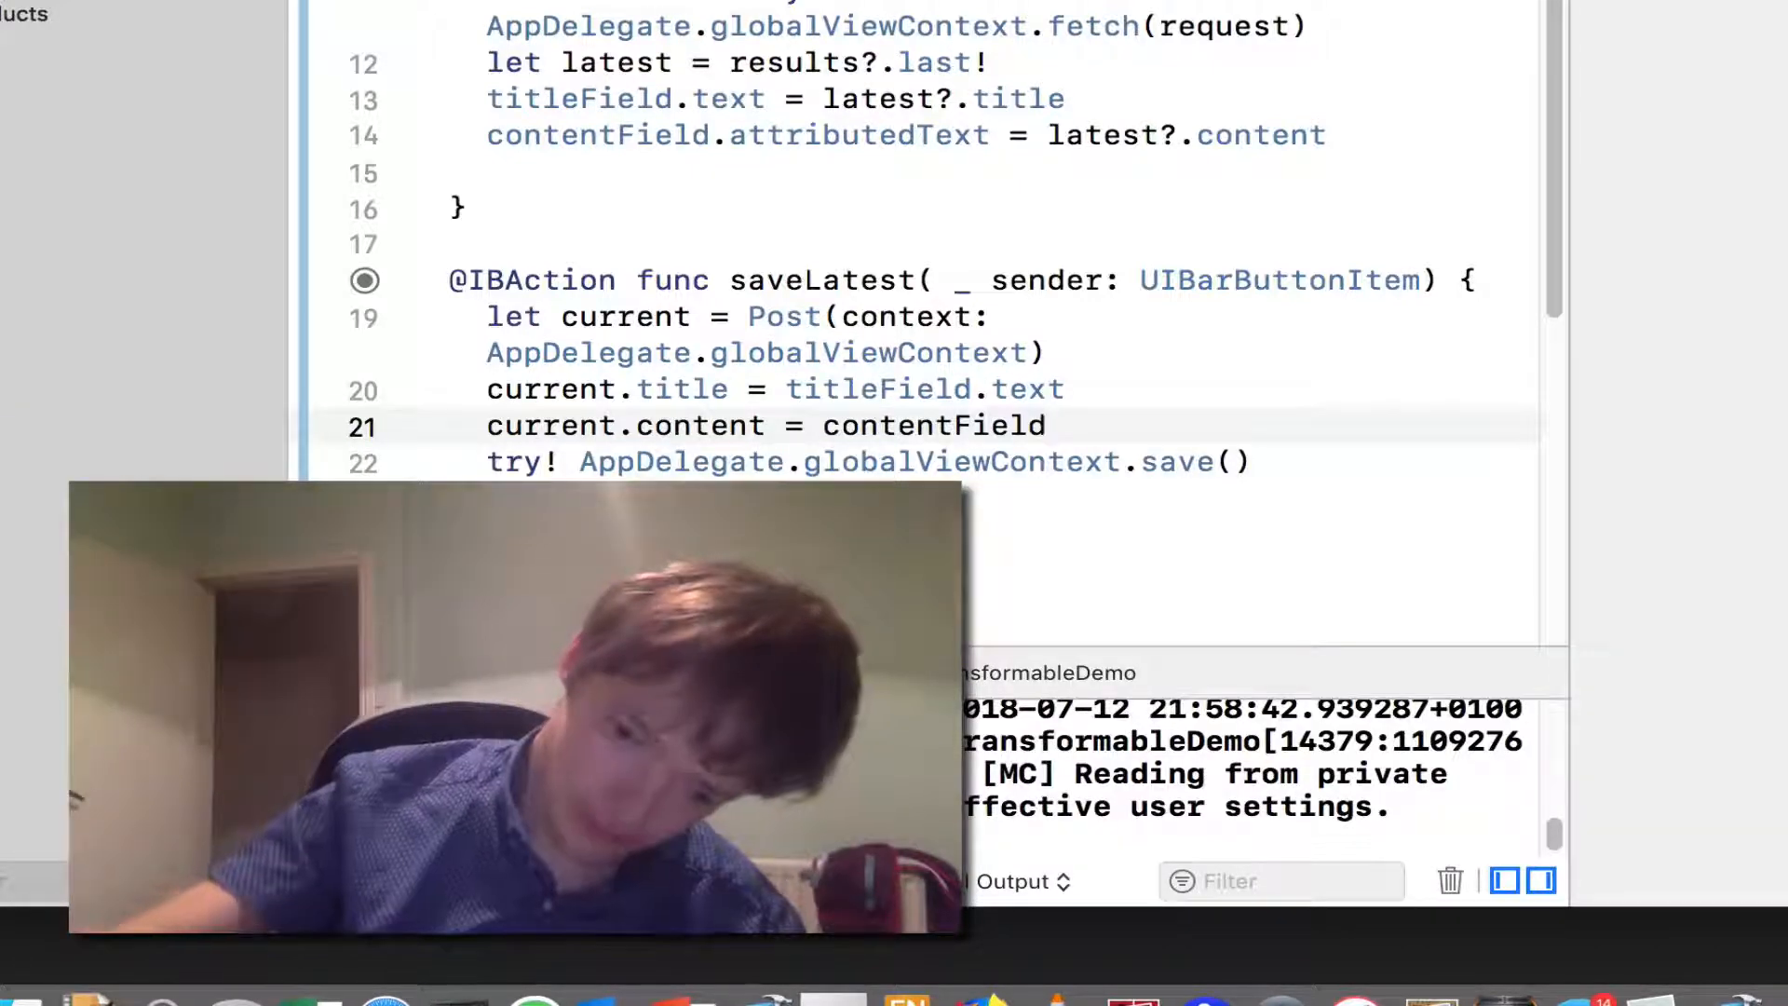
text(.a)
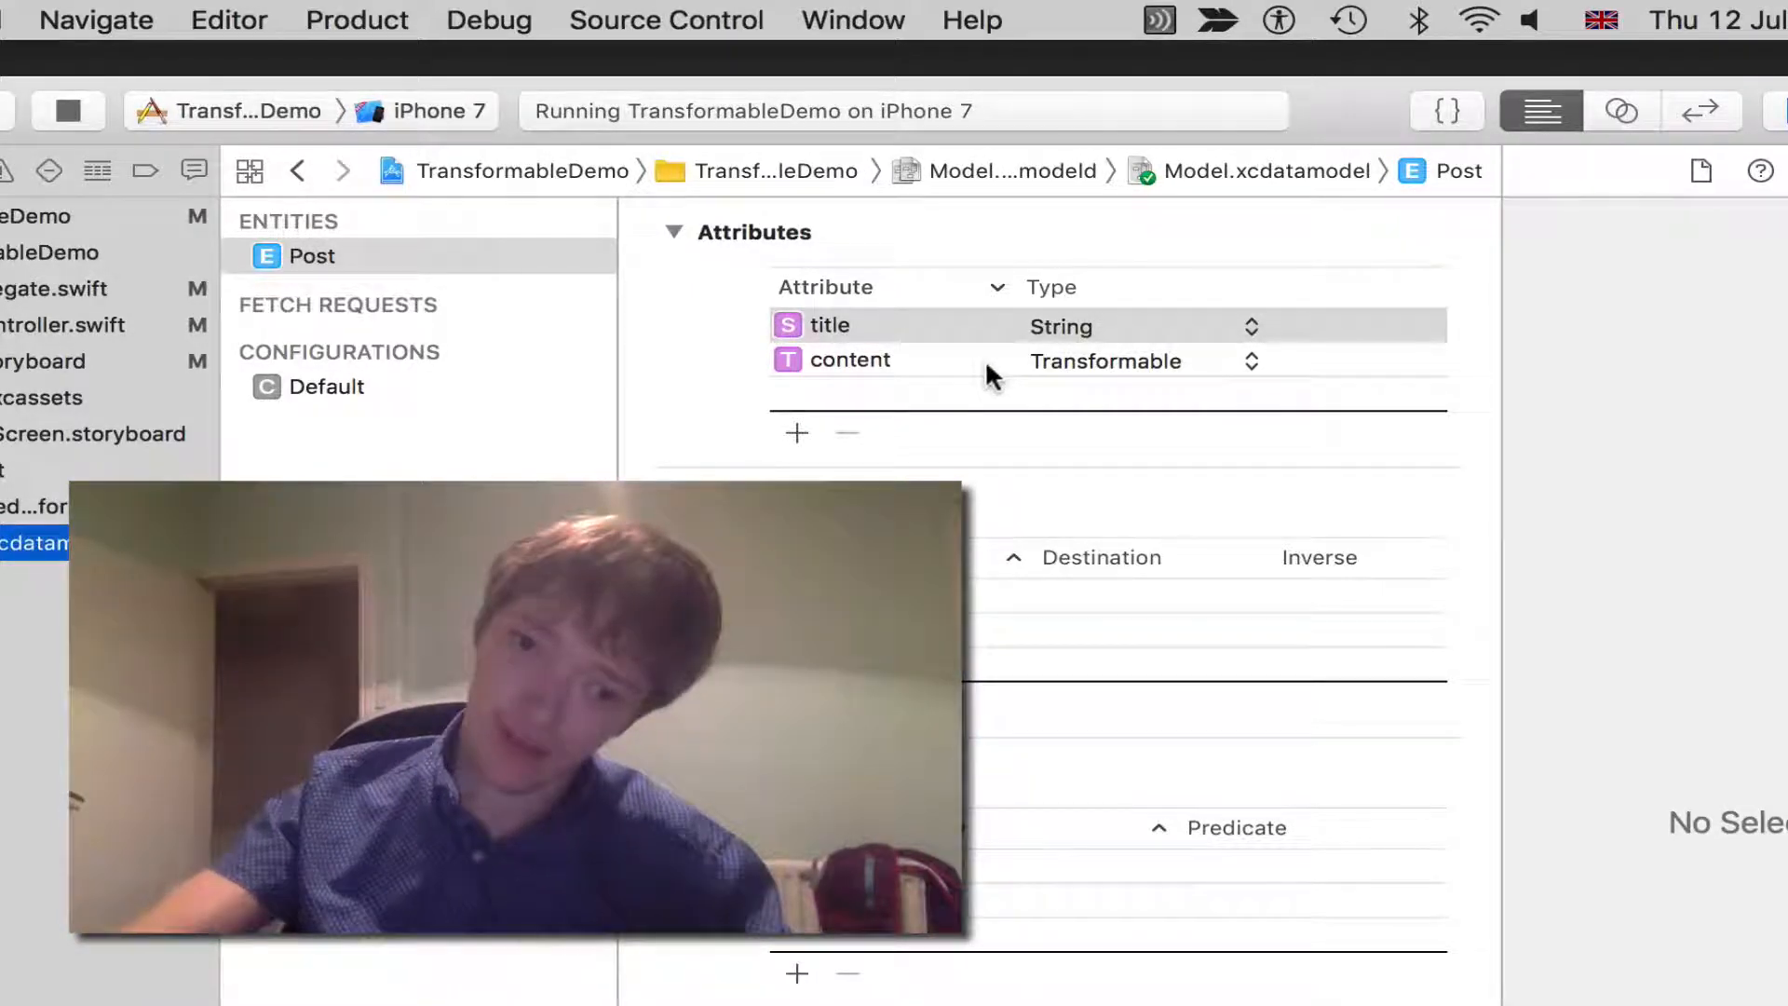
Show the Post entity's attributes table with title String and content Transformable
click(849, 360)
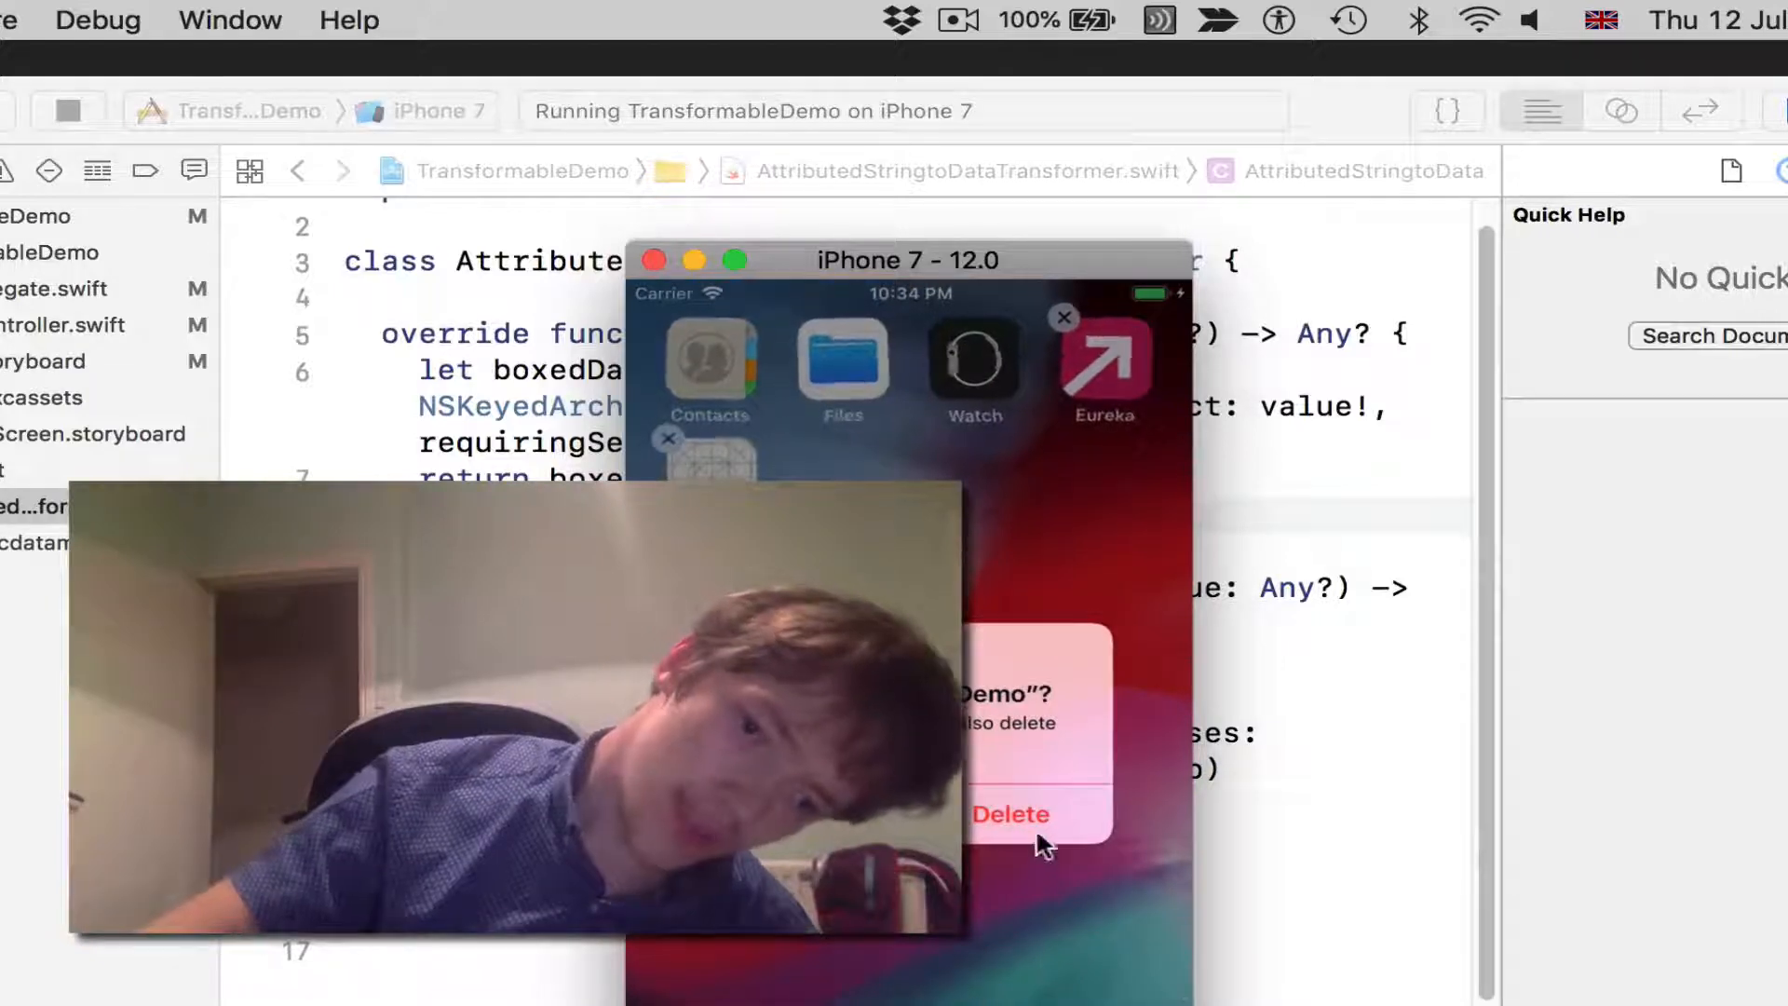
Confirm deleting the TransformableDemo app from the simulated iPhone 7
click(1008, 814)
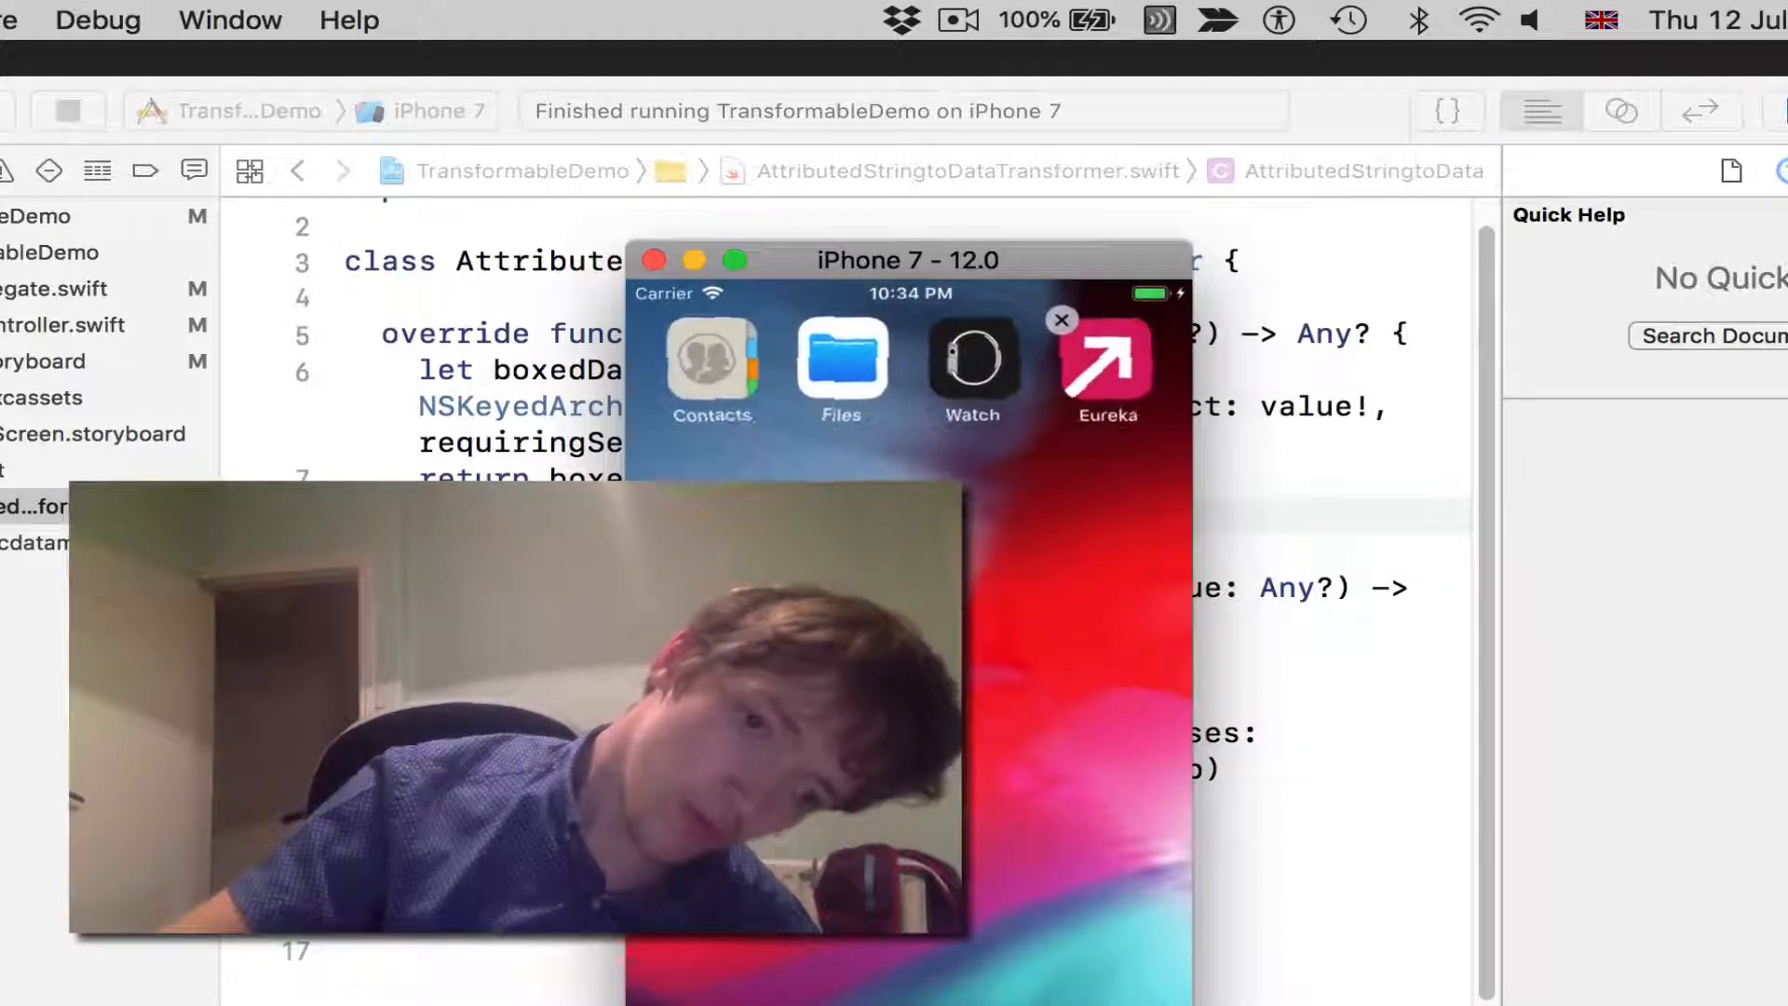
click(1060, 321)
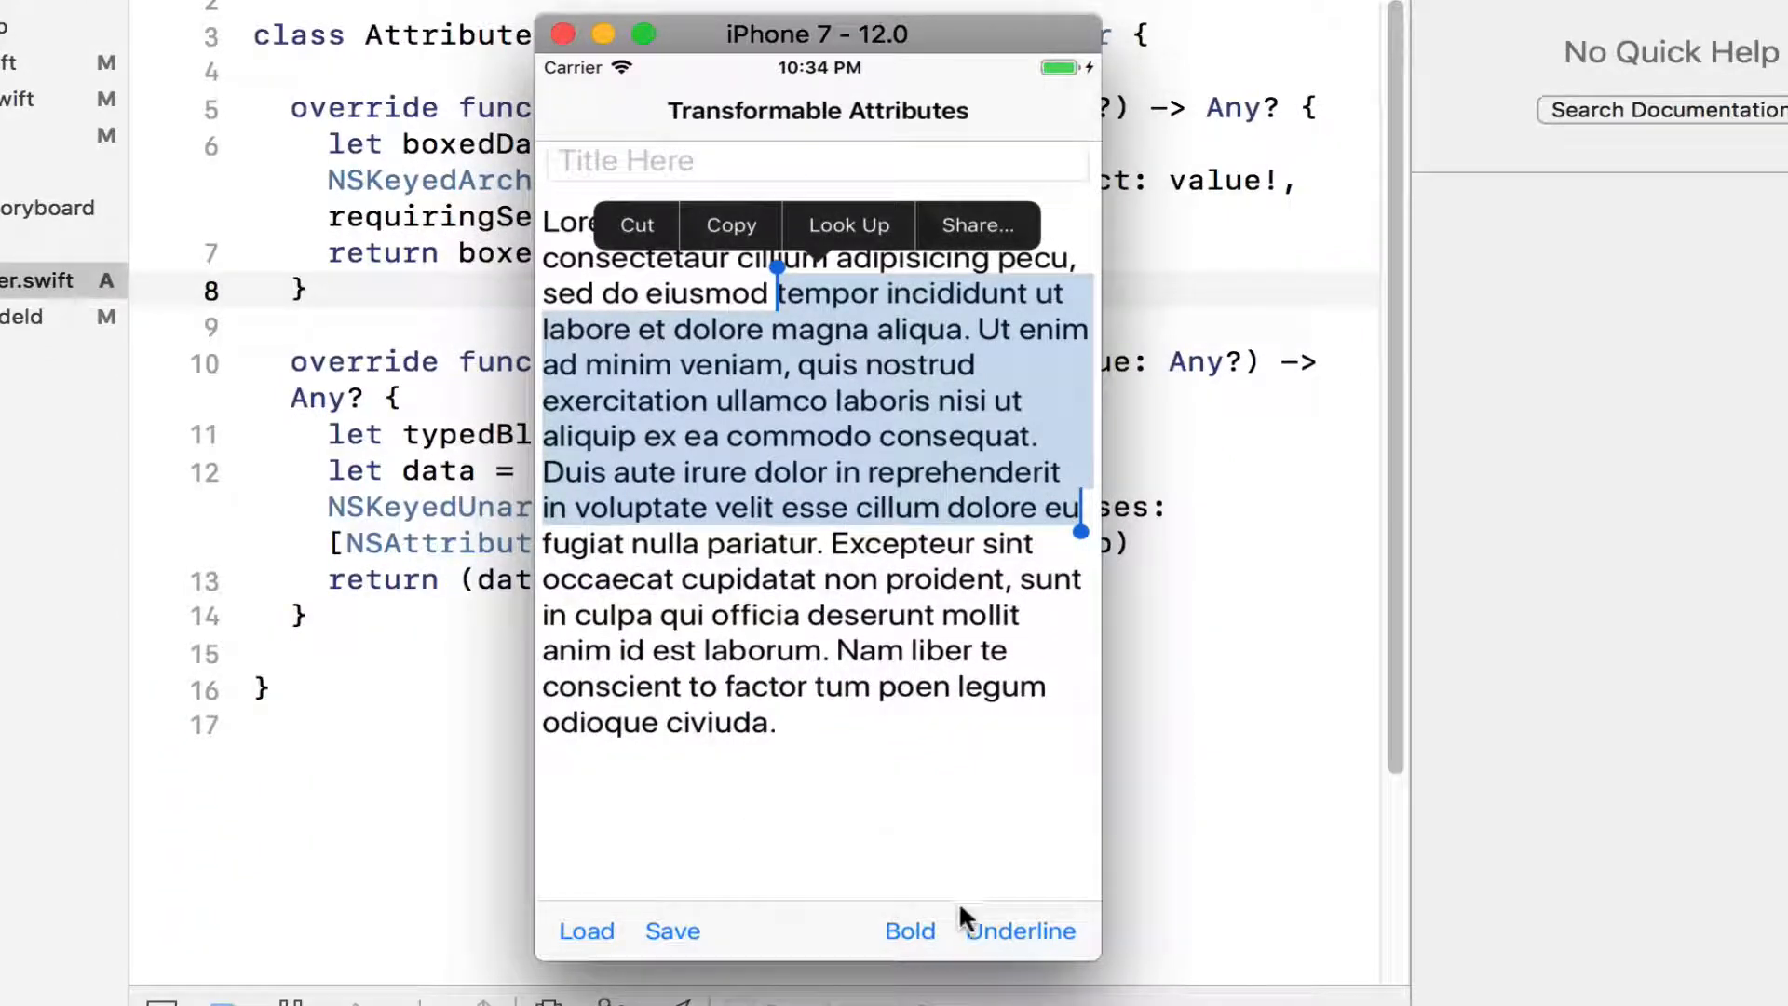
Make the selected passage from 'tempor' to 'eu' bold and underlined
click(909, 931)
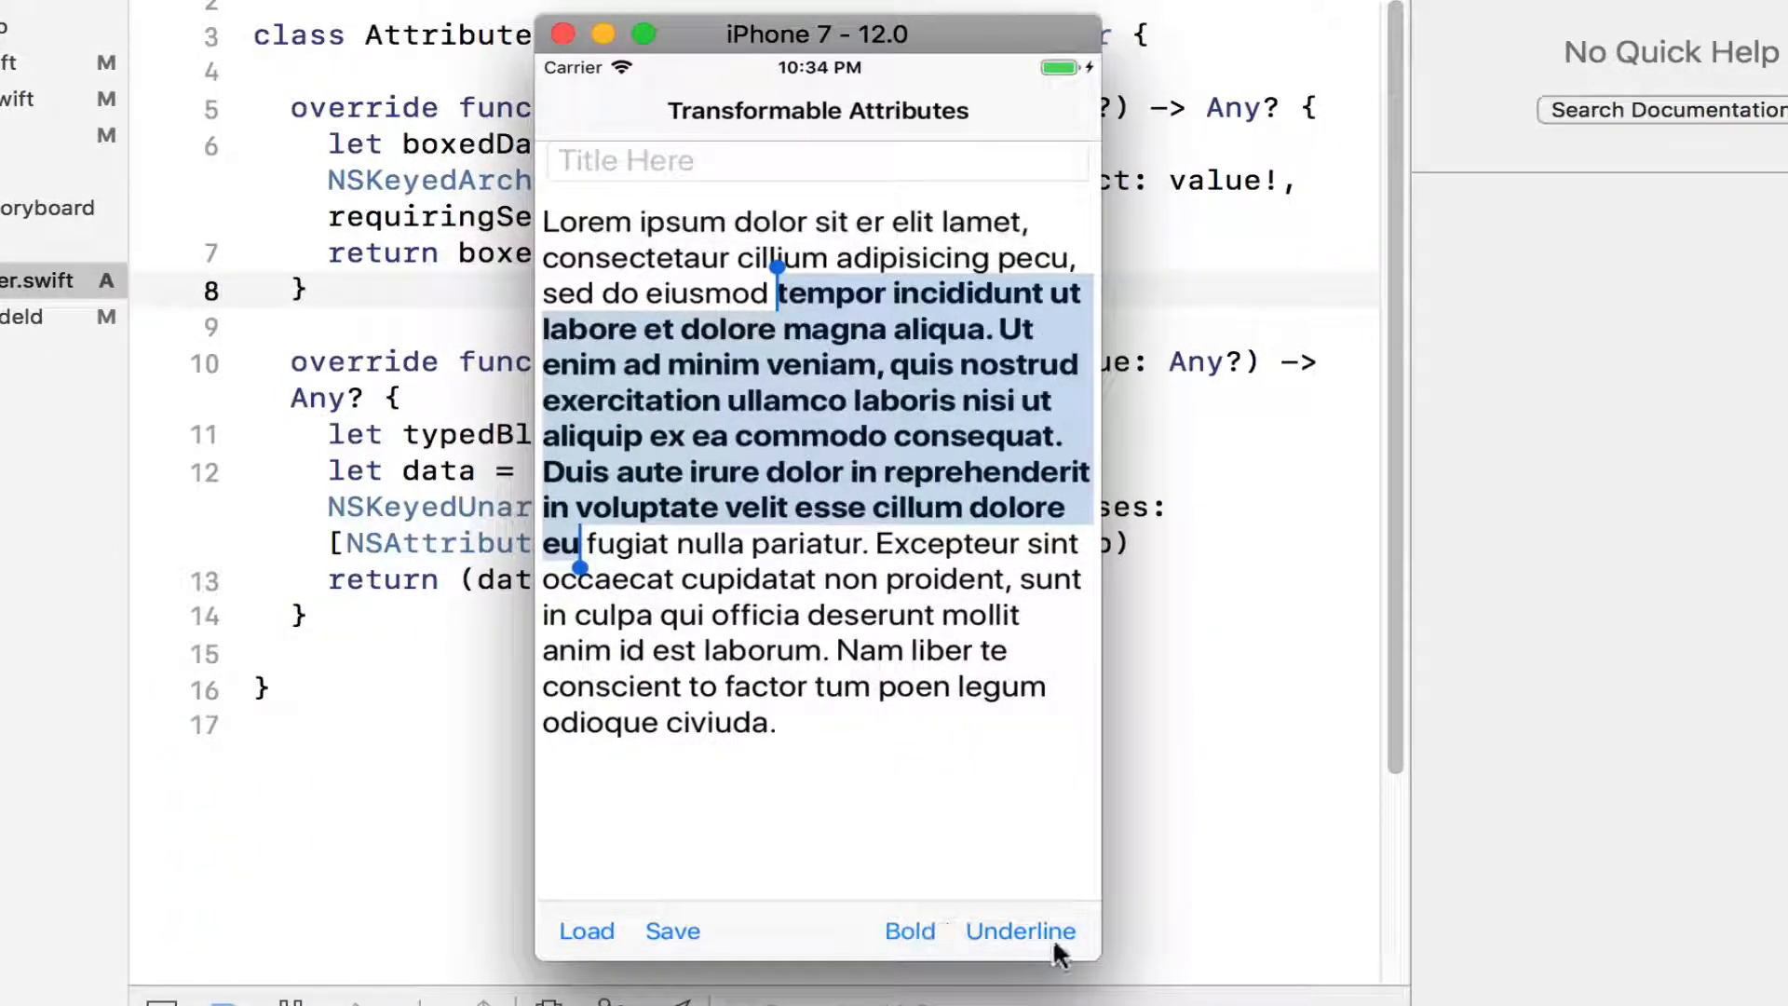
click(1018, 931)
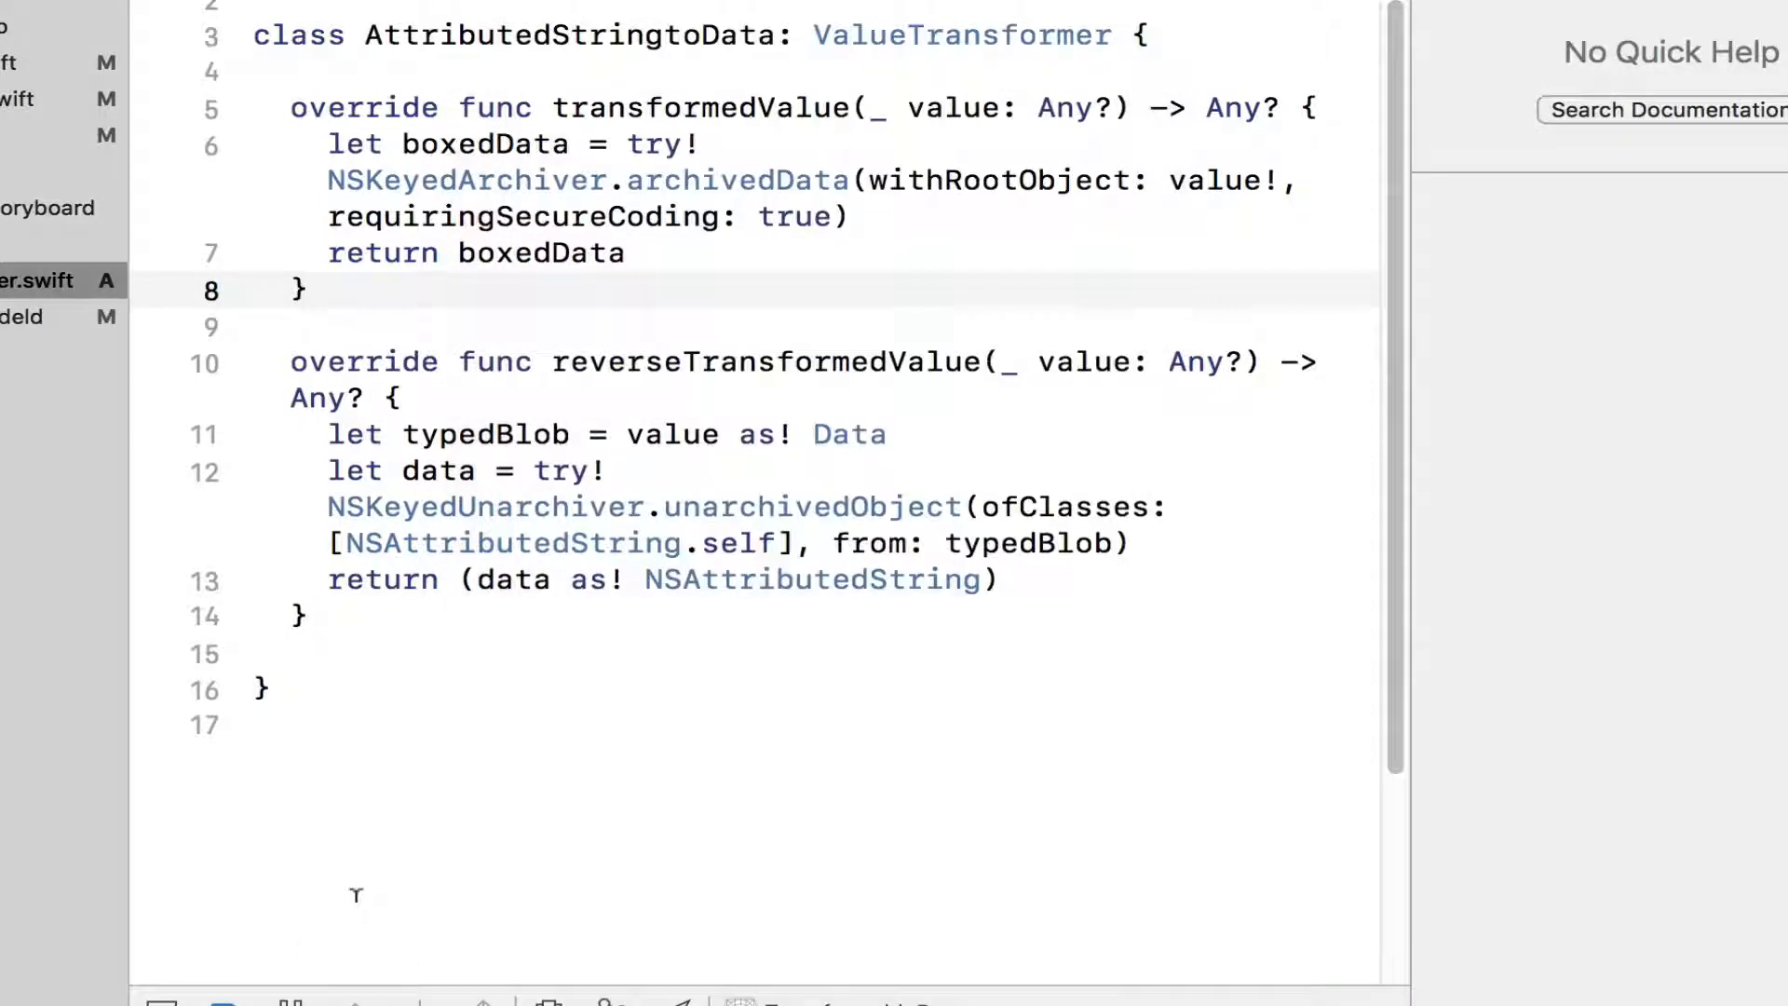
mouse_move(177, 380)
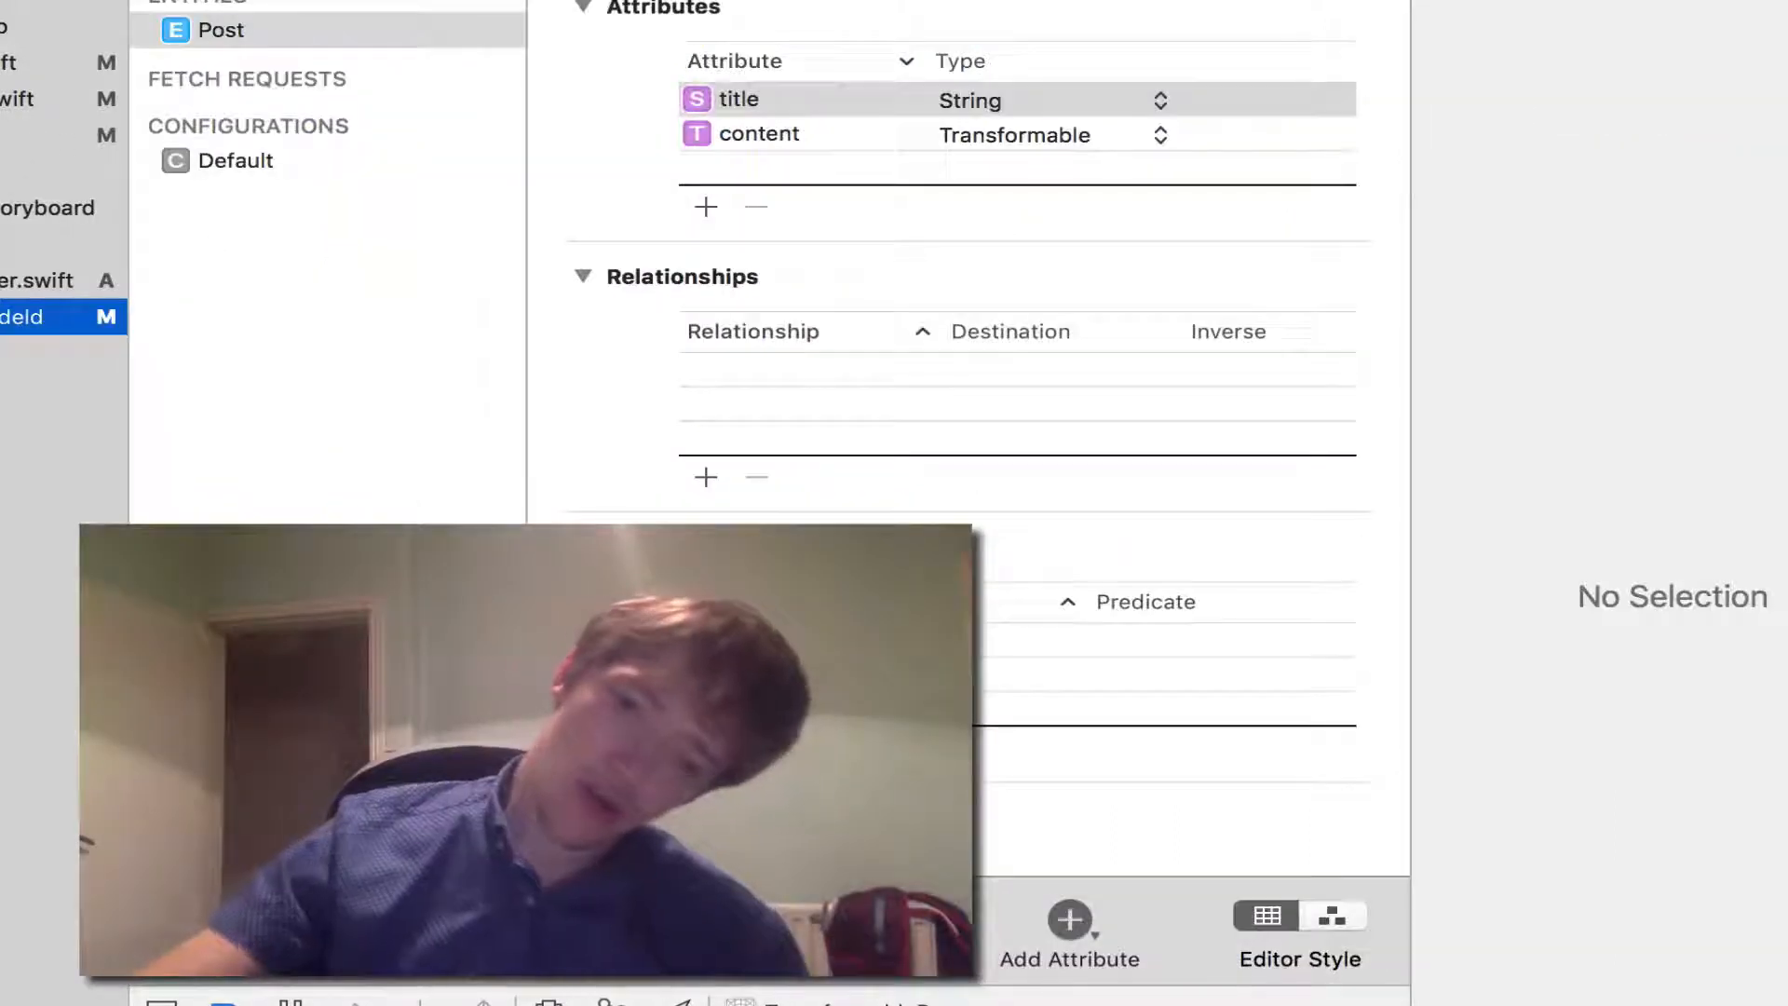
Show the content attribute's Data Model Inspector with Transformable type and NSAttributedString class
click(758, 134)
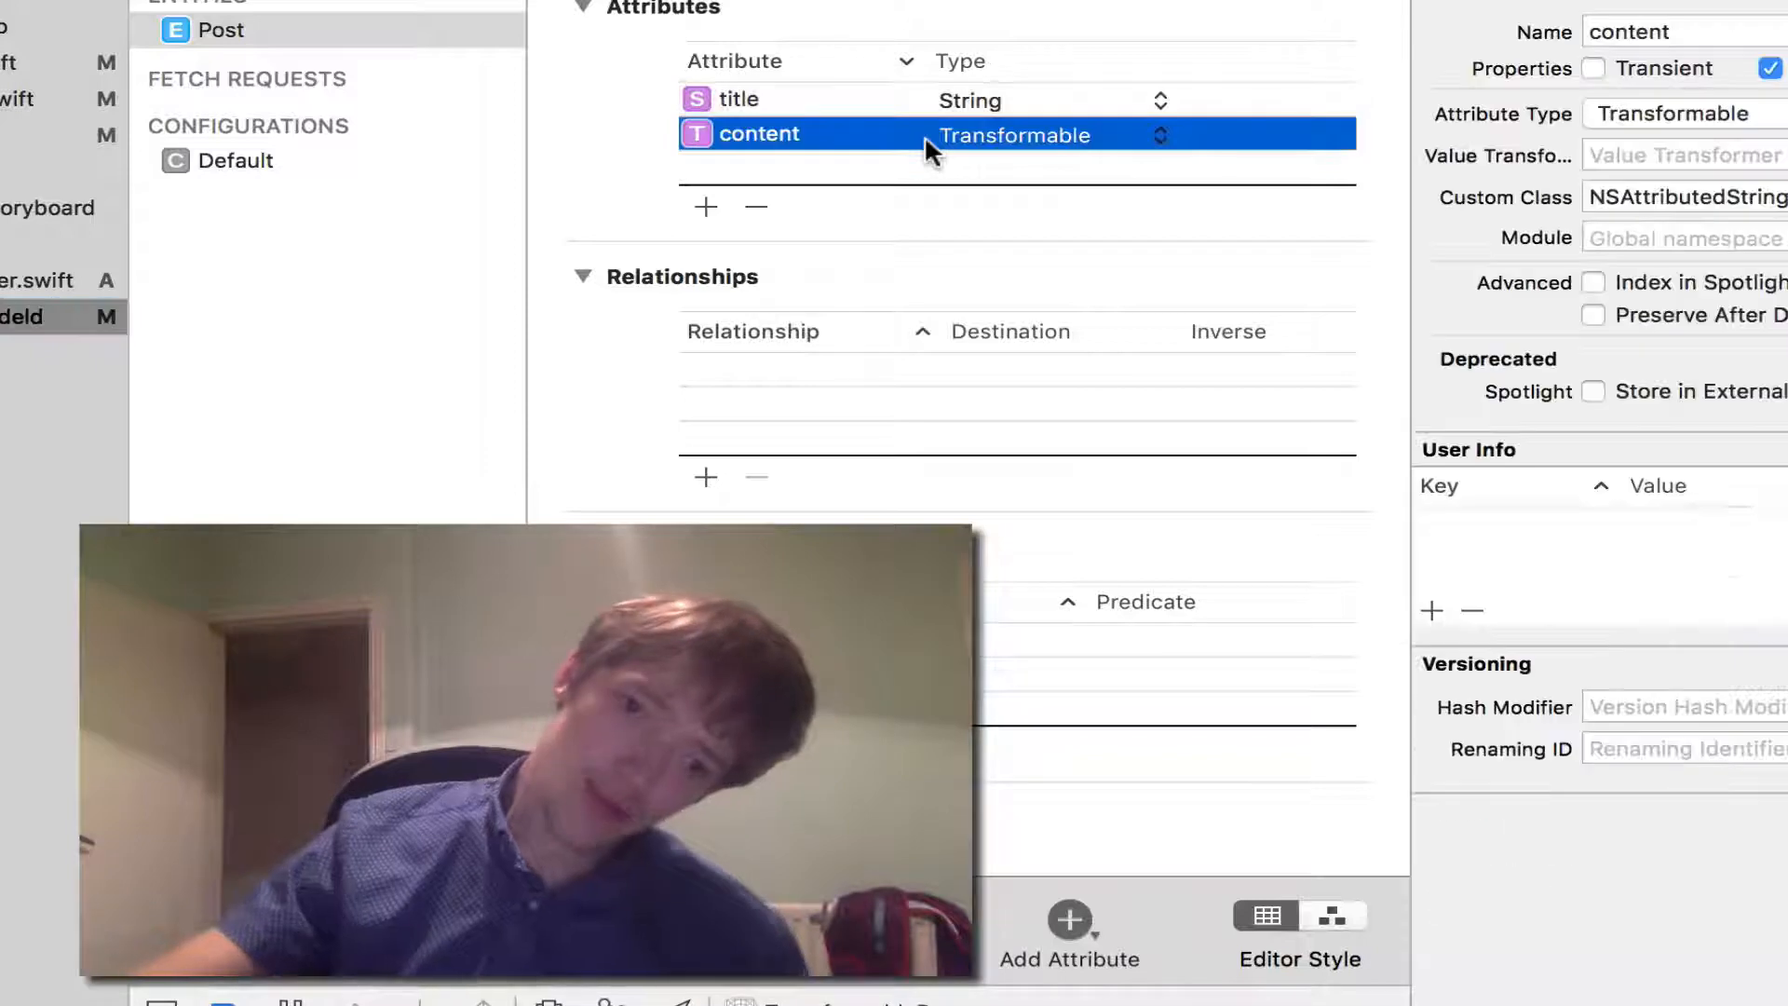